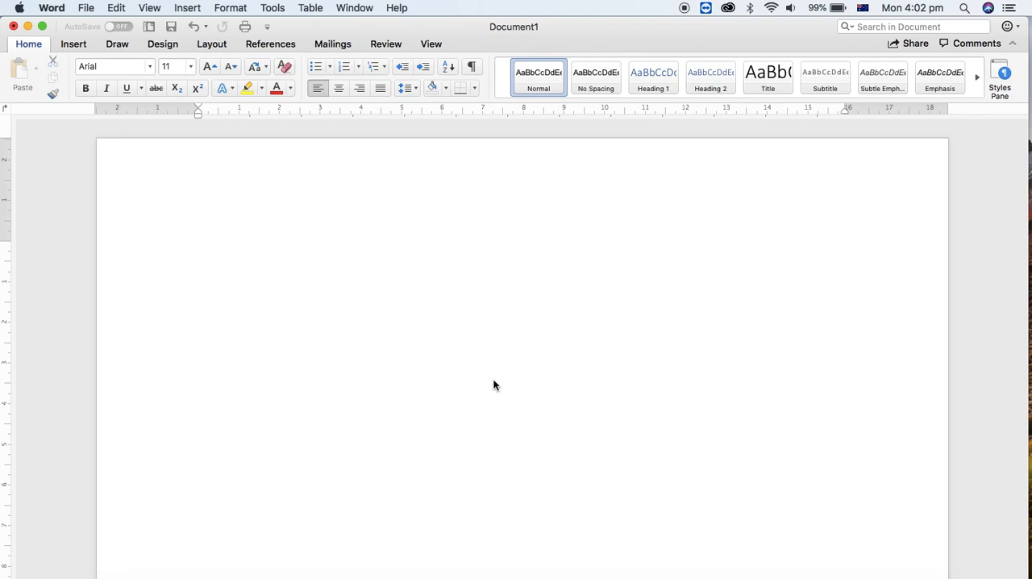
Insert an empty 5-column, 7-row table at the top of the page.
{"action": "left_click", "coordinate": [199, 249]}
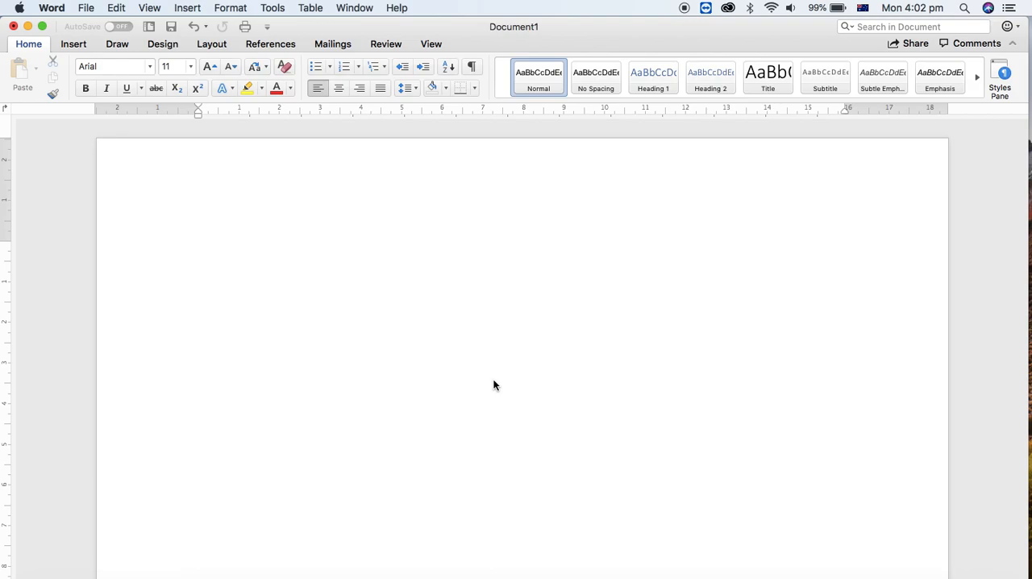
{"action": "left_click", "coordinate": [200, 249]}
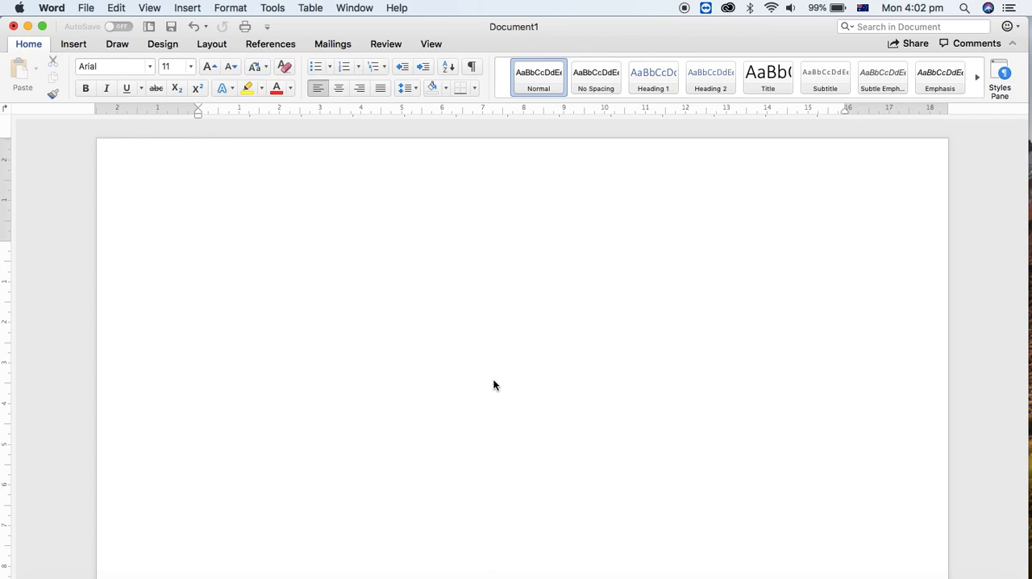
{"action": "left_click", "coordinate": [198, 250]}
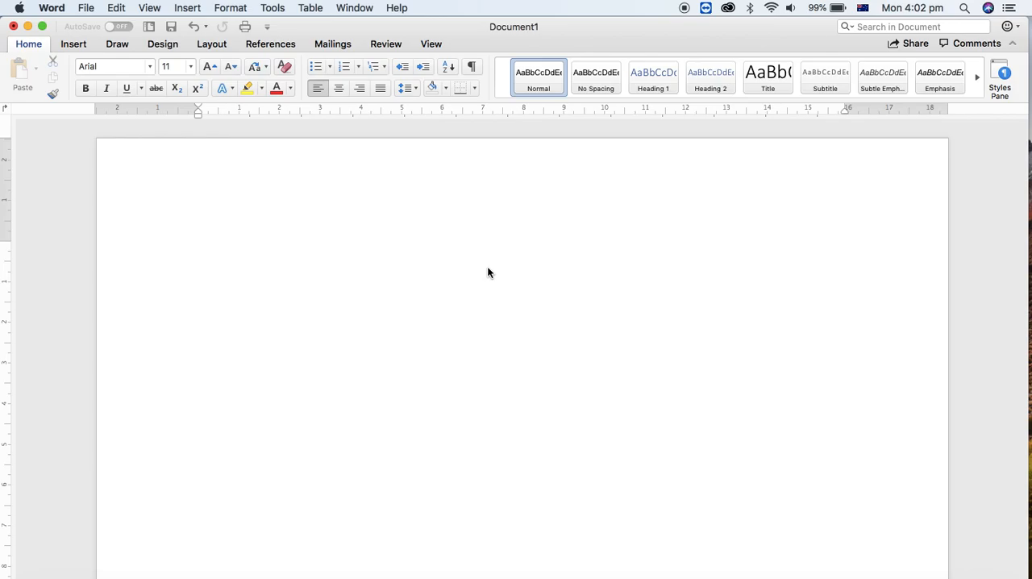
{"action": "left_click", "coordinate": [198, 249]}
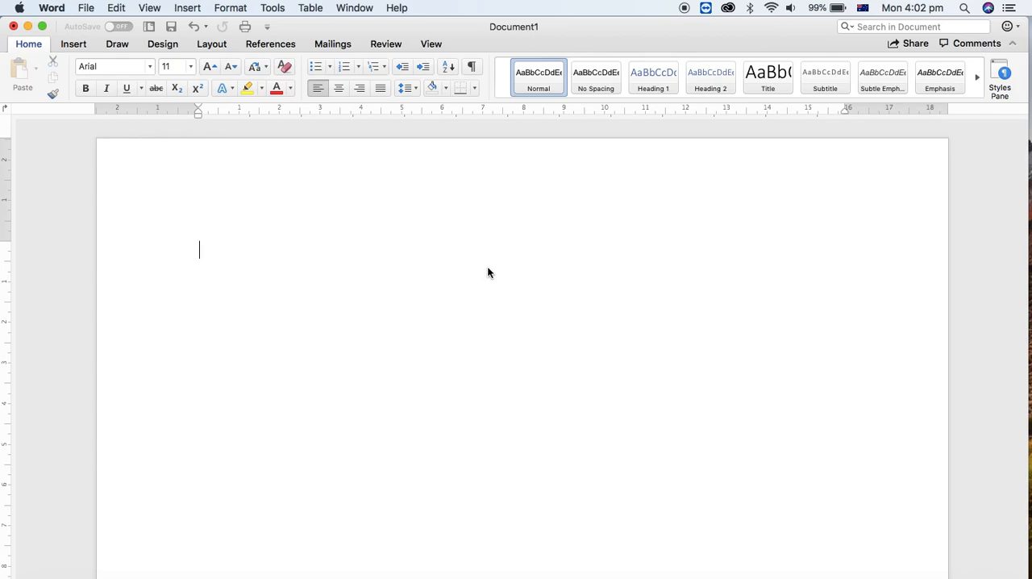
{"action": "mouse_move", "coordinate": [458, 303]}
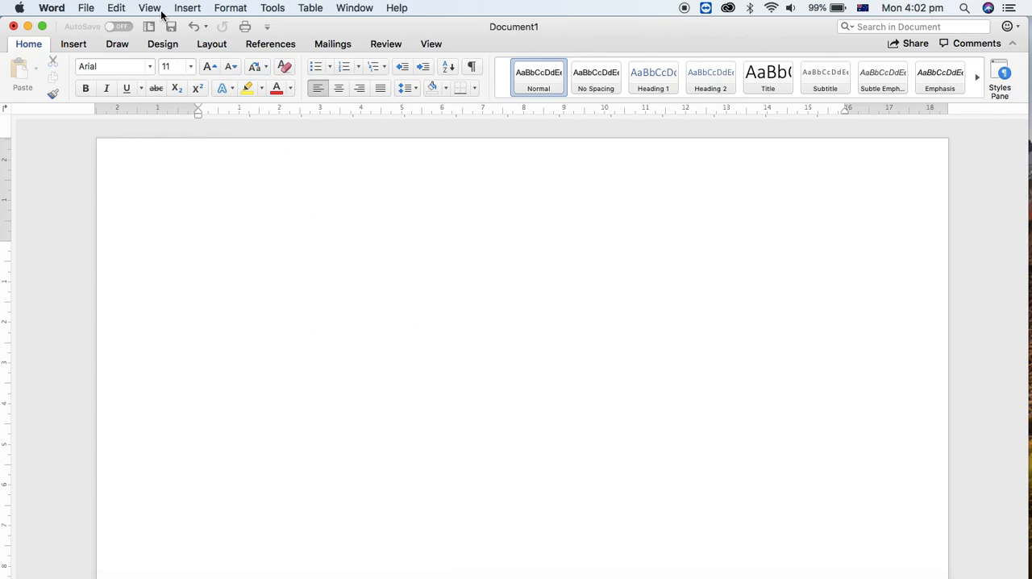
{"action": "left_click", "coordinate": [74, 43]}
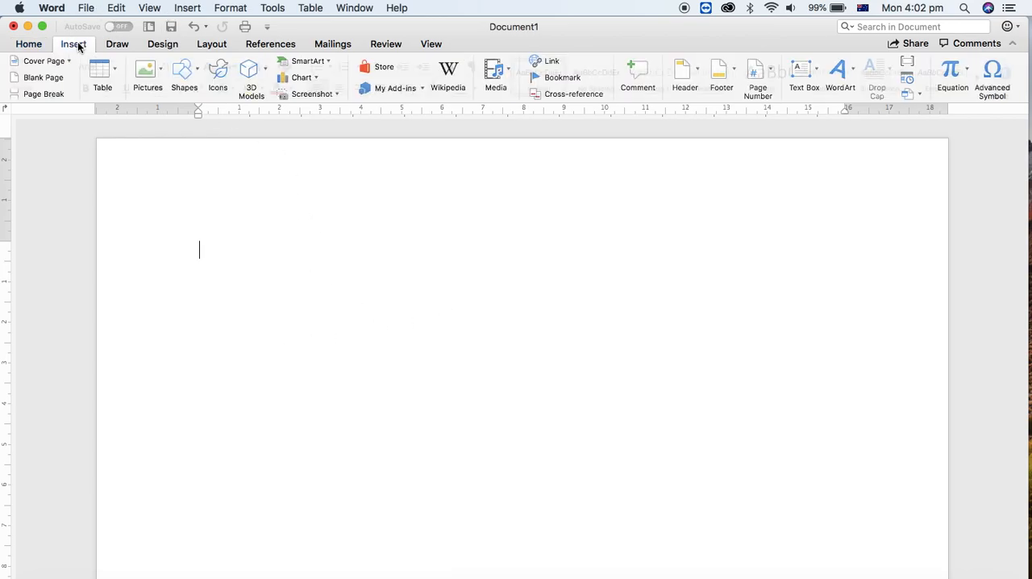
{"action": "left_click", "coordinate": [103, 73]}
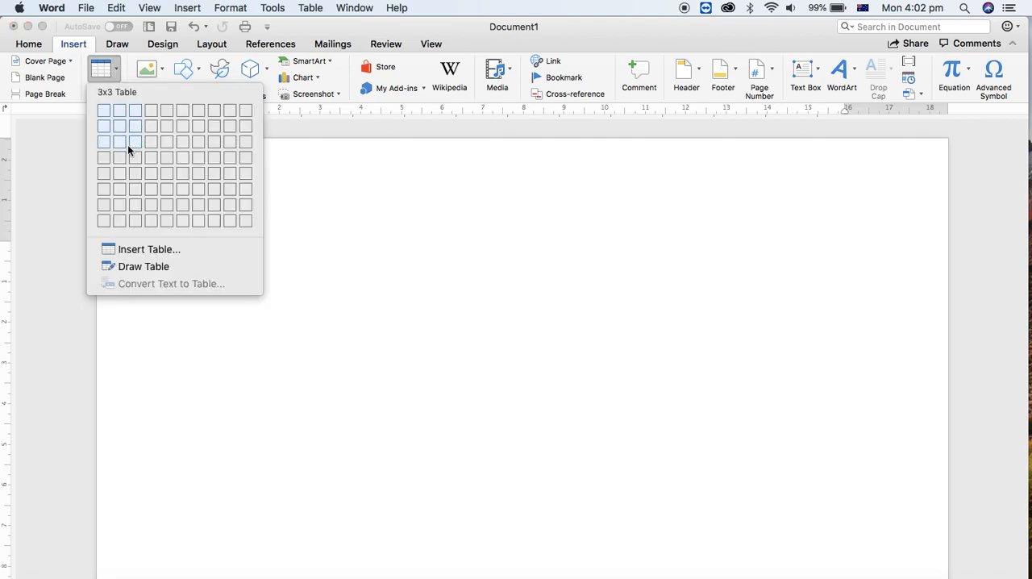
{"action": "mouse_move", "coordinate": [103, 110]}
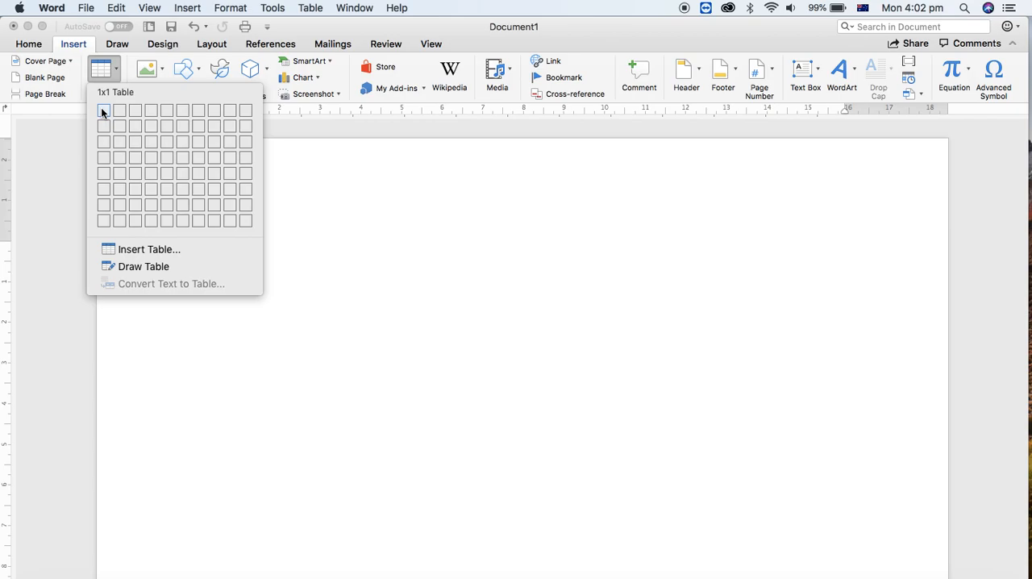
{"action": "mouse_move", "coordinate": [119, 109]}
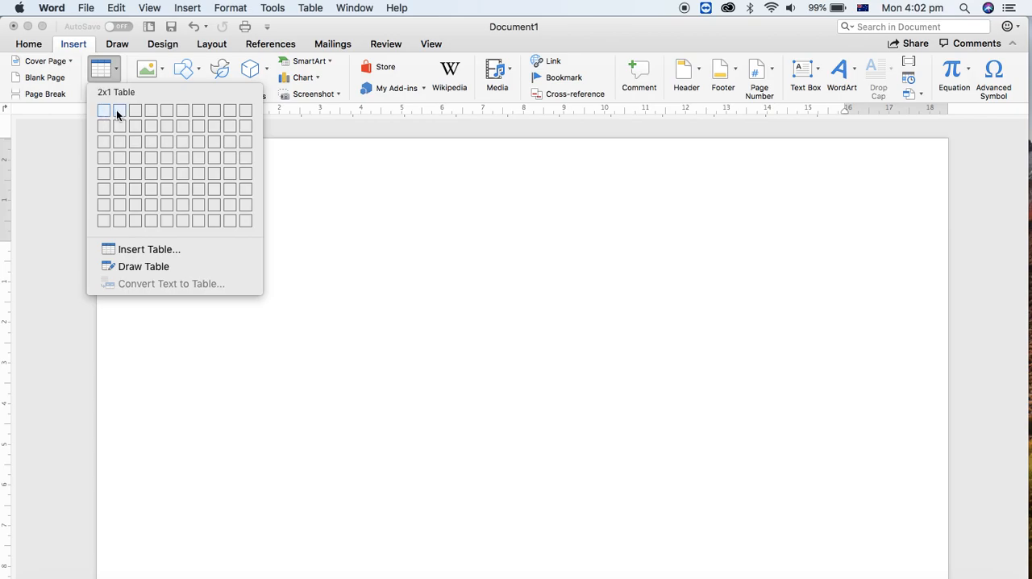
{"action": "mouse_move", "coordinate": [168, 125]}
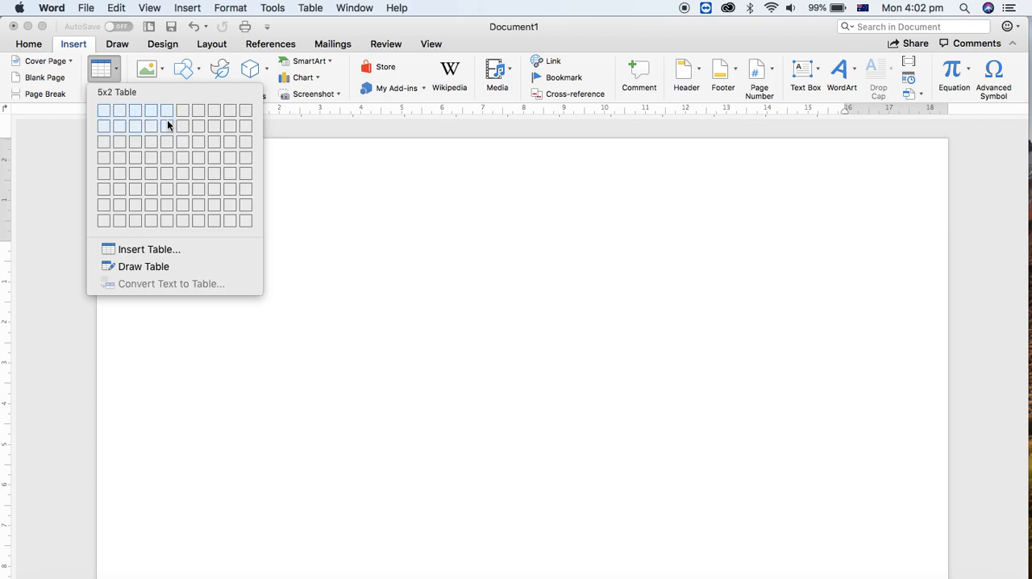
{"action": "mouse_move", "coordinate": [166, 197]}
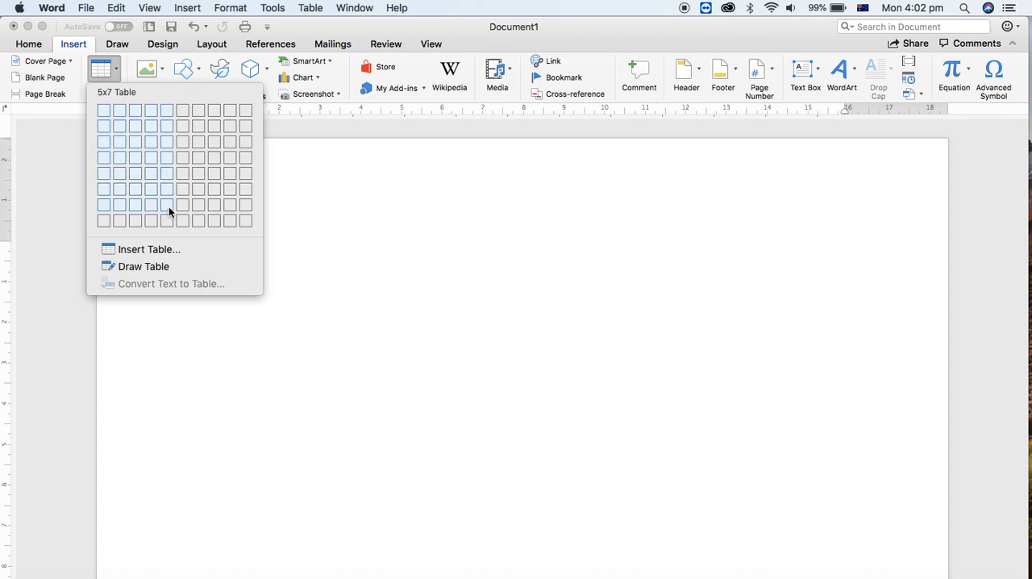
{"action": "left_click", "coordinate": [168, 203]}
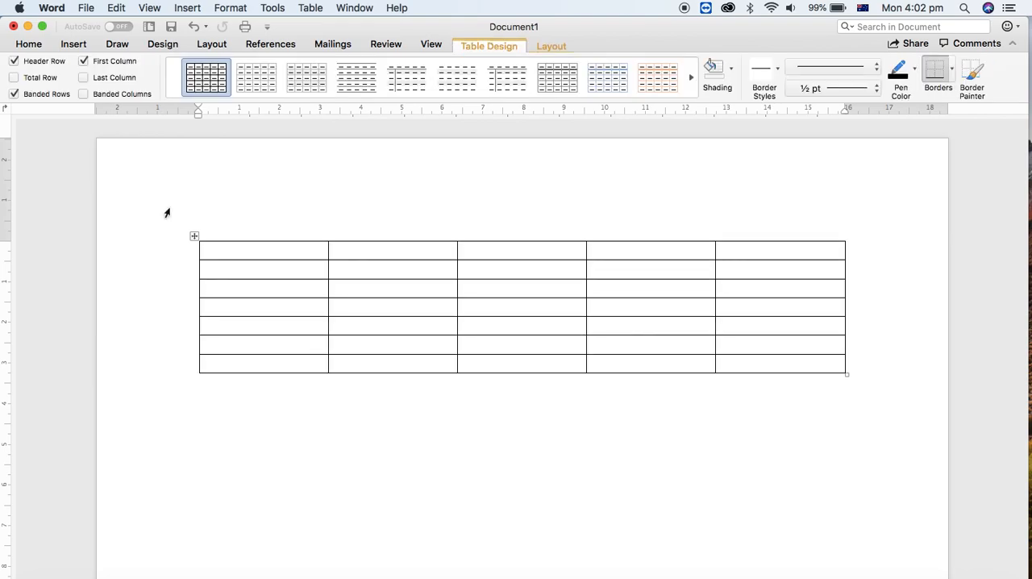
Enter the column headings S.No, Item Name, Qty, Rate and Total in the first row.
{"action": "type", "text": "S"}
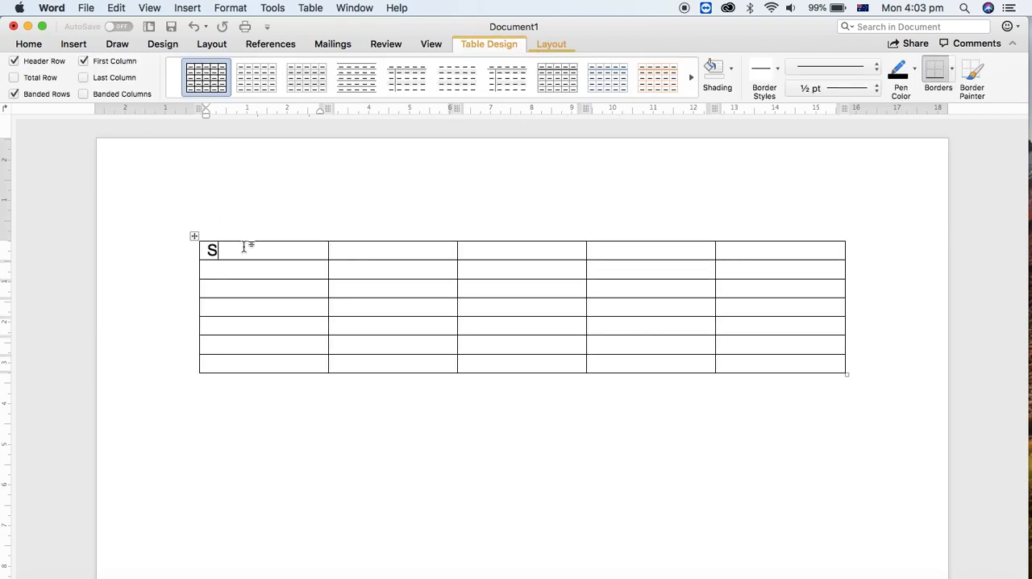
{"action": "type", "text": ".no"}
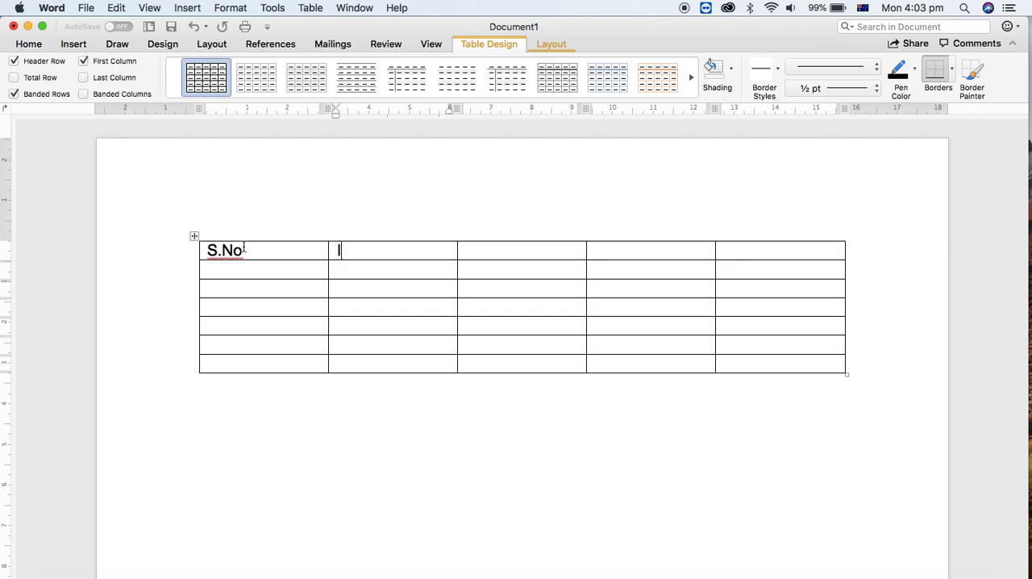
{"action": "type", "text": "Item Name"}
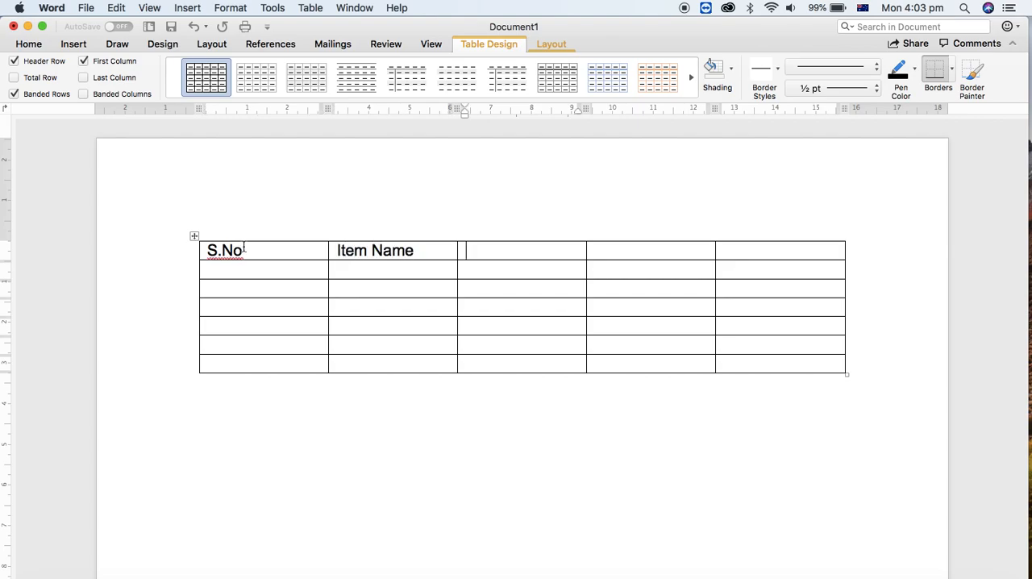
{"action": "type", "text": "Qty"}
{"action": "left_click", "coordinate": [265, 269]}
{"action": "type", "text": "1."}
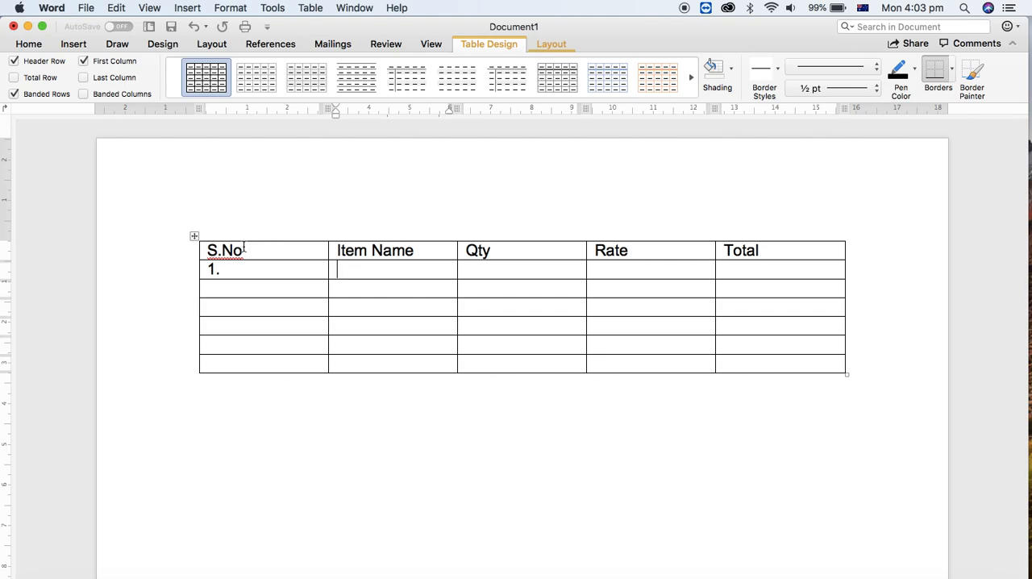
Fill the first two item rows: Keyboard with Qty 12, Rate 780 and Mouse with Qty 4, Rate 650.
{"action": "type", "text": "Keybo"}
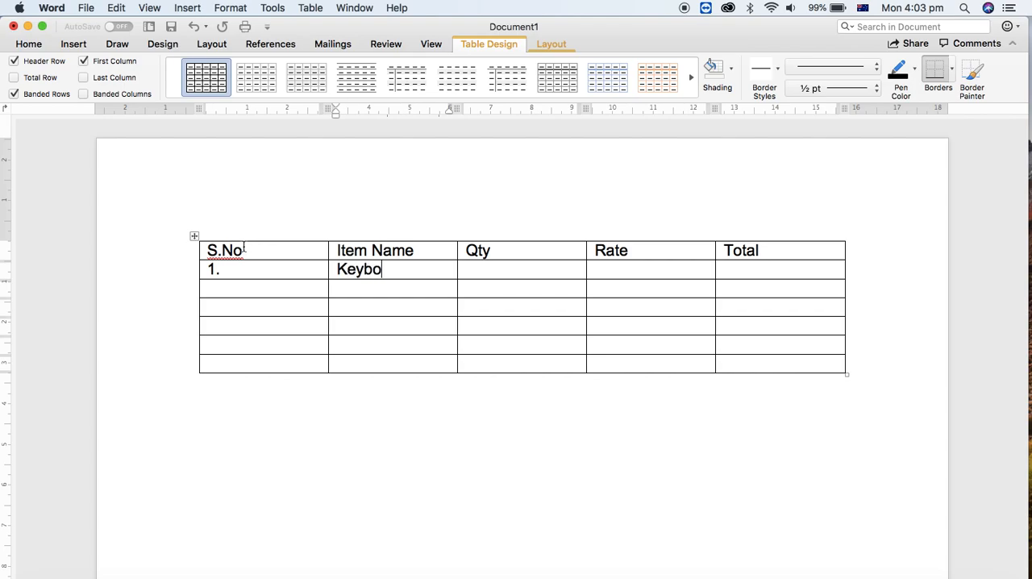
{"action": "type", "text": "ar"}
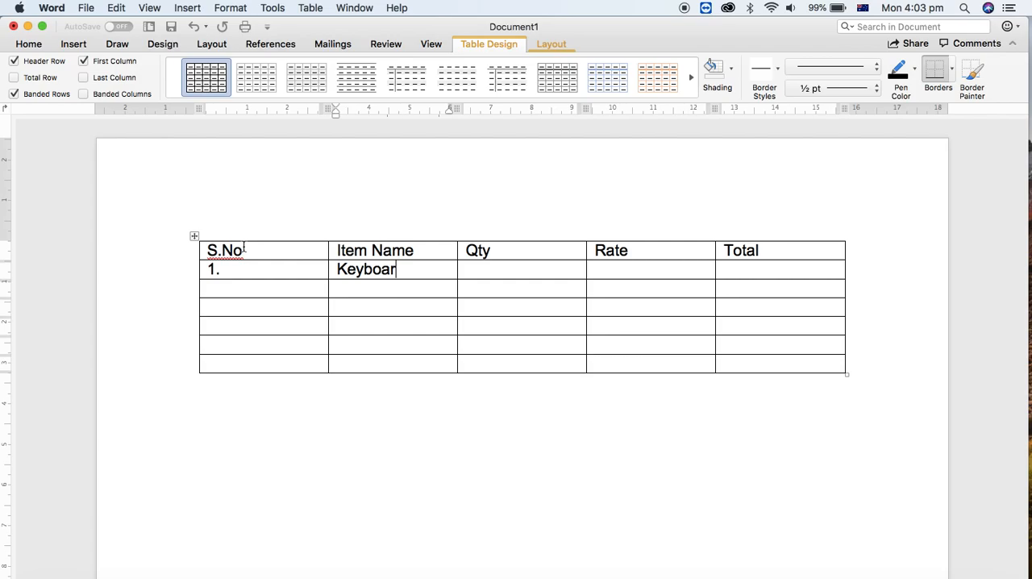
{"action": "key", "text": "tab"}
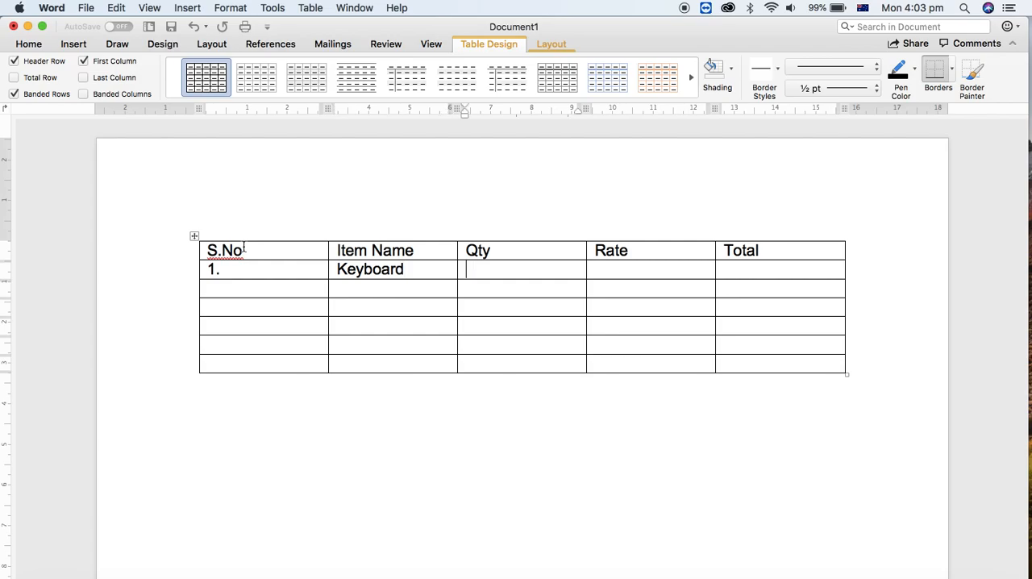
{"action": "type", "text": "12"}
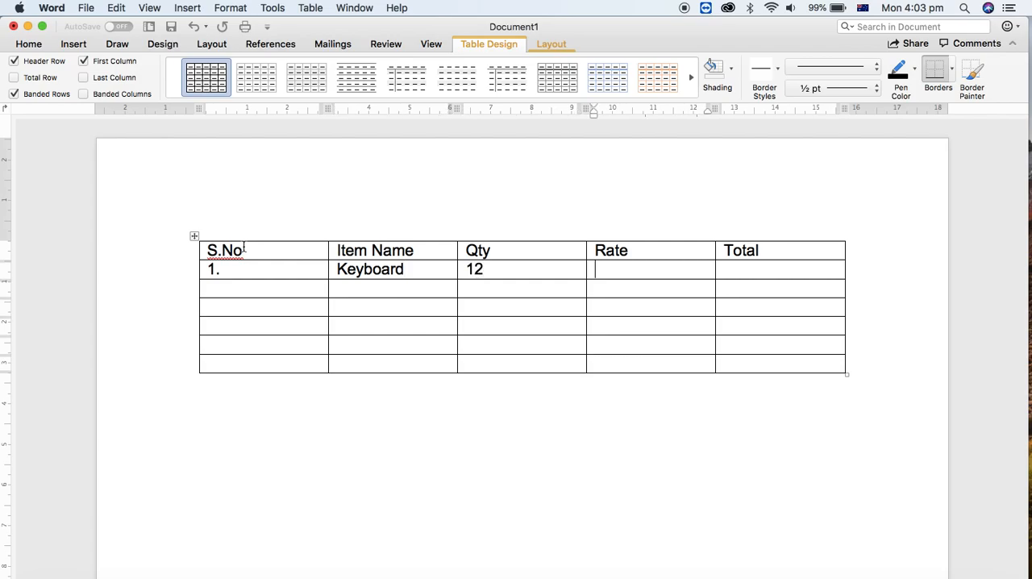
{"action": "type", "text": "780"}
{"action": "left_click", "coordinate": [264, 289]}
{"action": "type", "text": "2."}
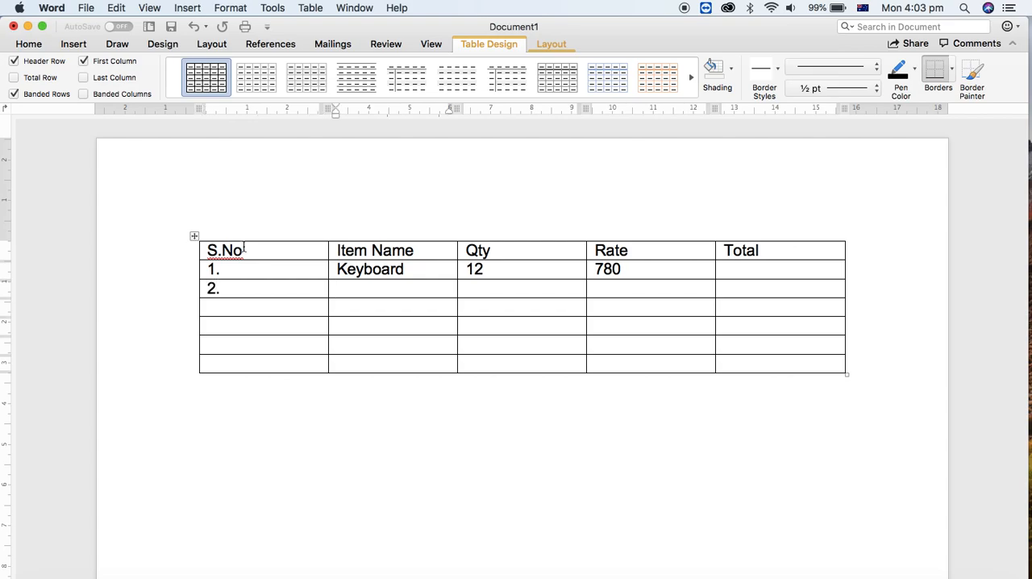
{"action": "type", "text": "Mouse"}
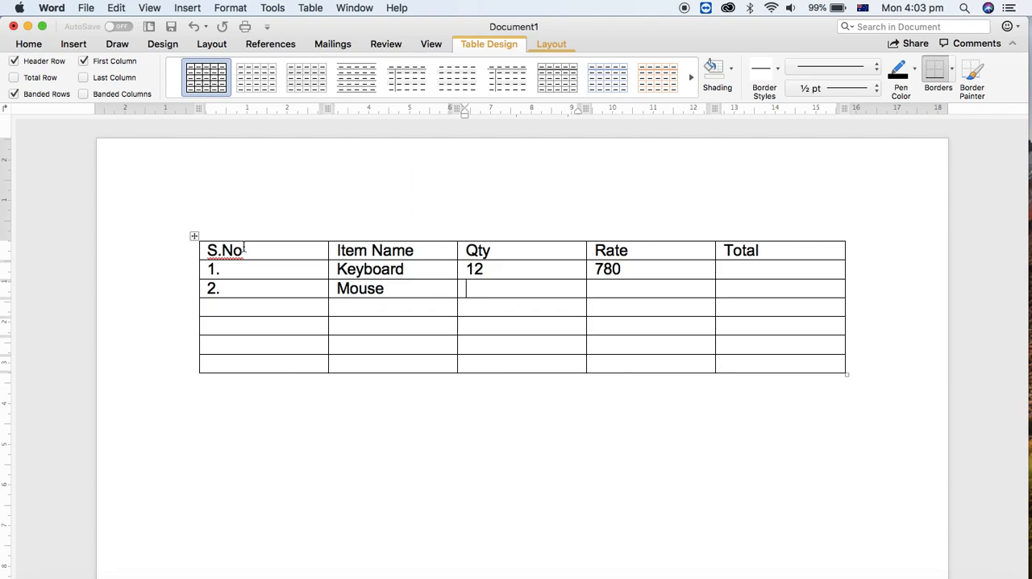
{"action": "type", "text": "4"}
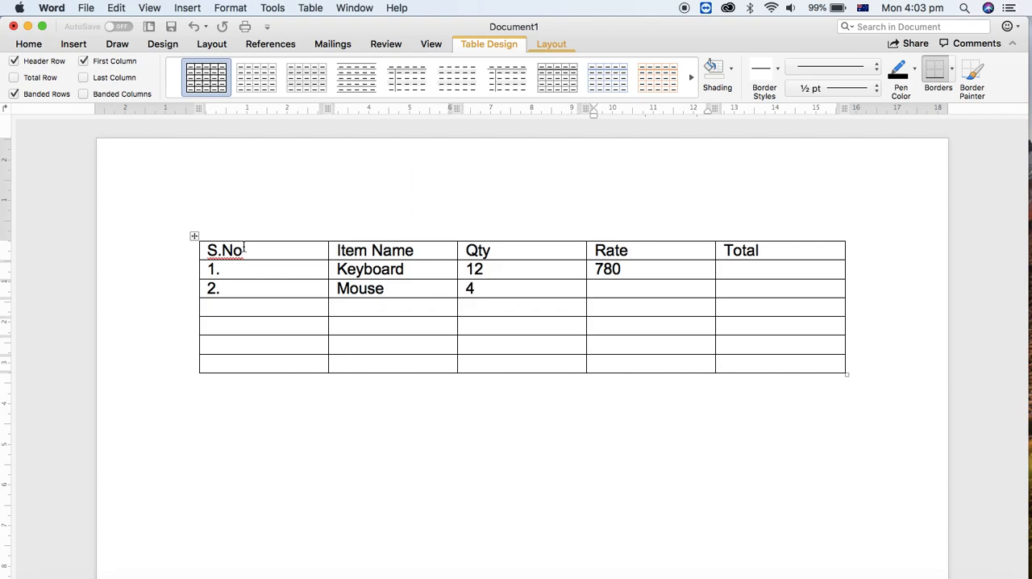
{"action": "type", "text": "650"}
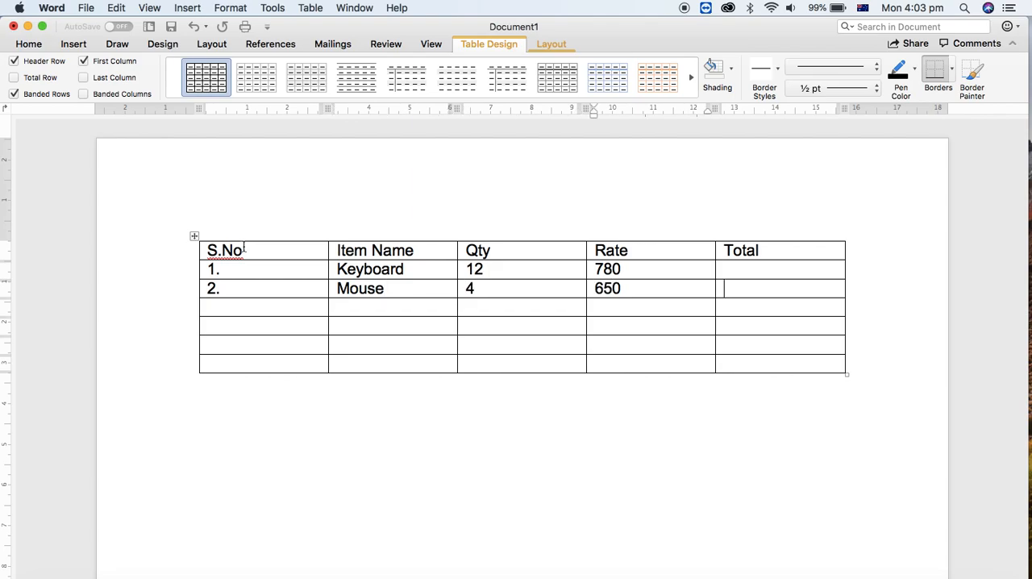
{"action": "type", "text": "3."}
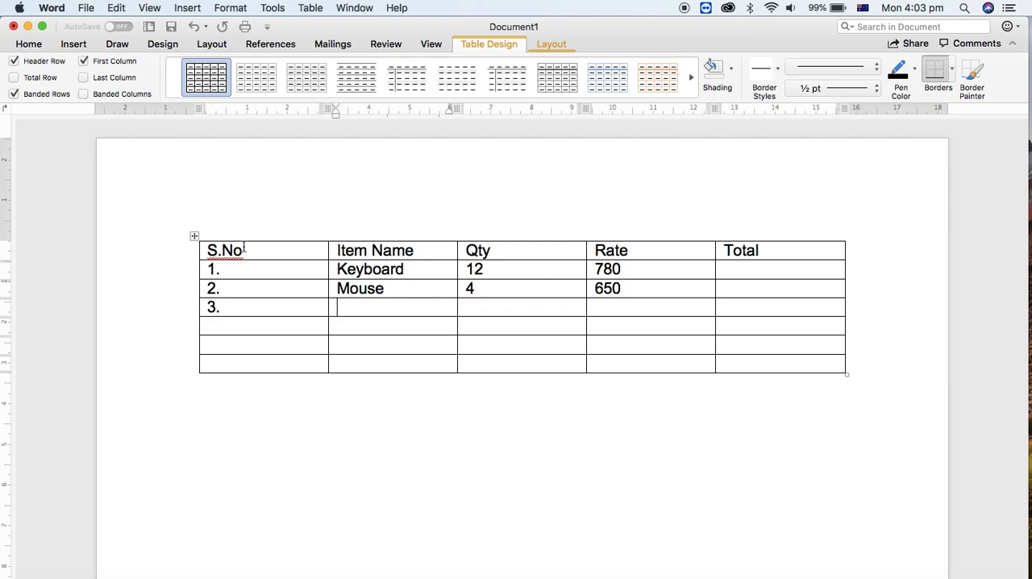
Fill the next two item rows: Speaker with Qty 6, Rate 450.50 and Monitor with Qty 7, Rate 3000.
{"action": "type", "text": "Speaker"}
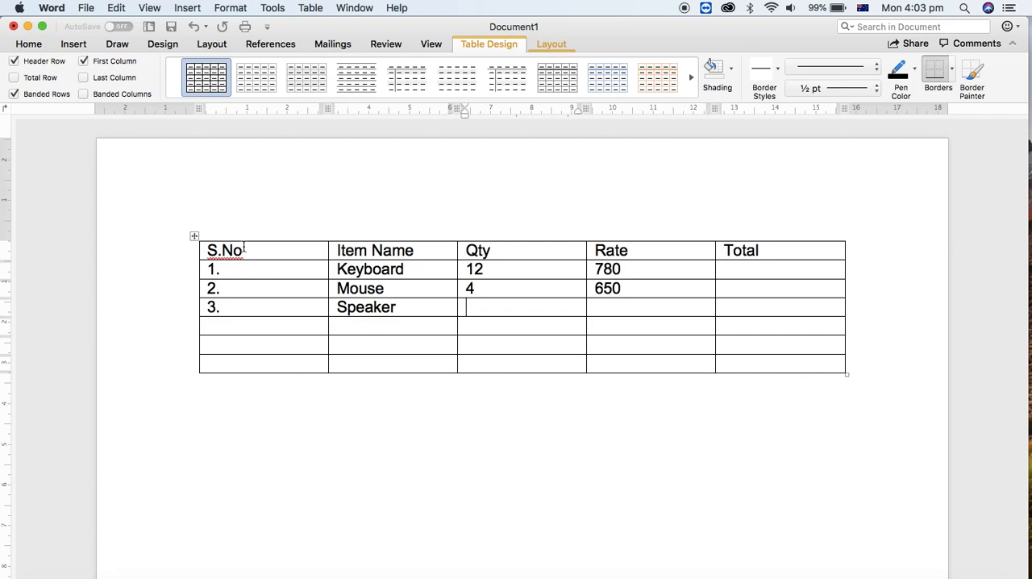
{"action": "type", "text": "6"}
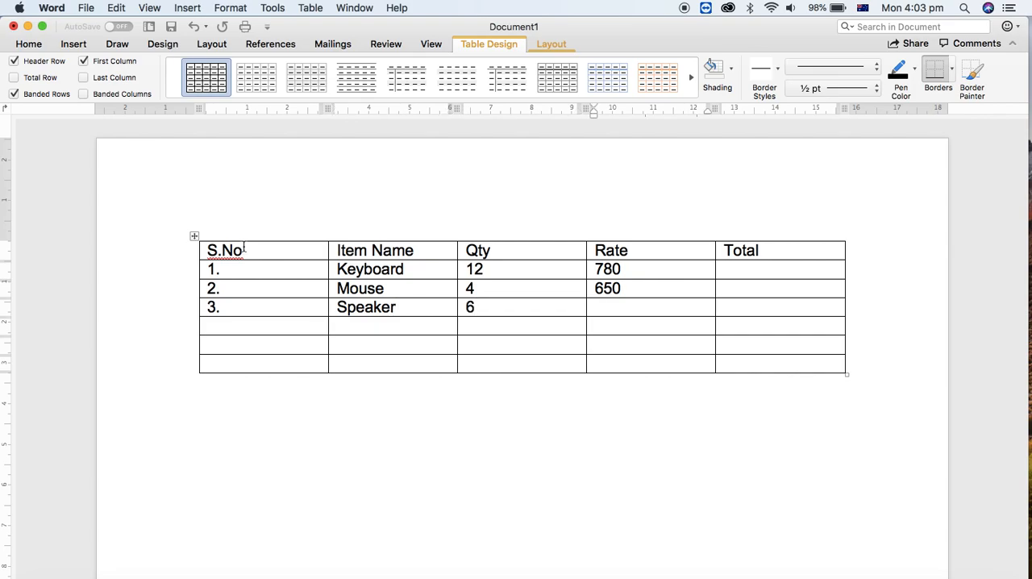
{"action": "type", "text": "450.50"}
{"action": "left_click", "coordinate": [265, 325]}
{"action": "type", "text": "4."}
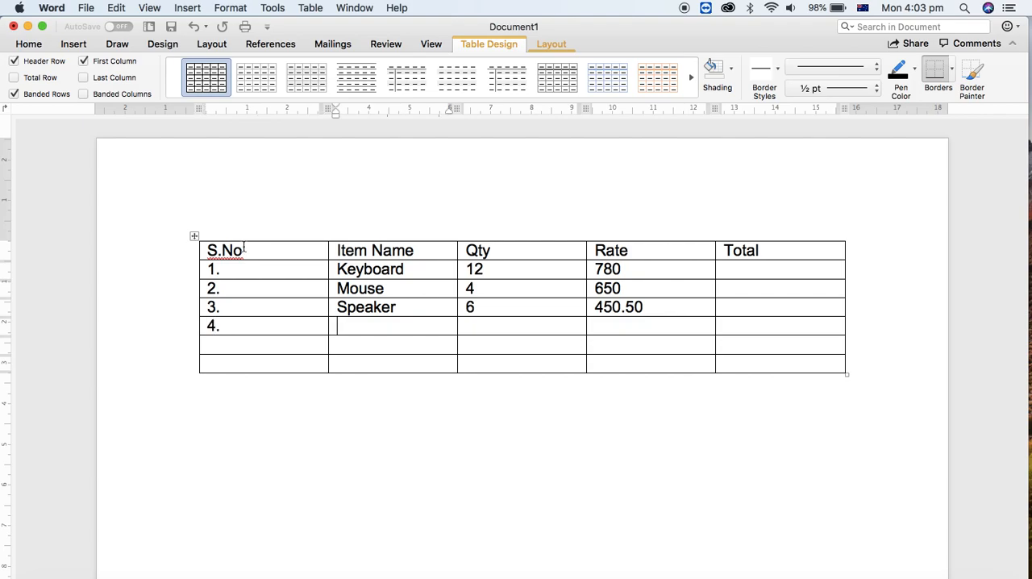
{"action": "type", "text": "Monitor"}
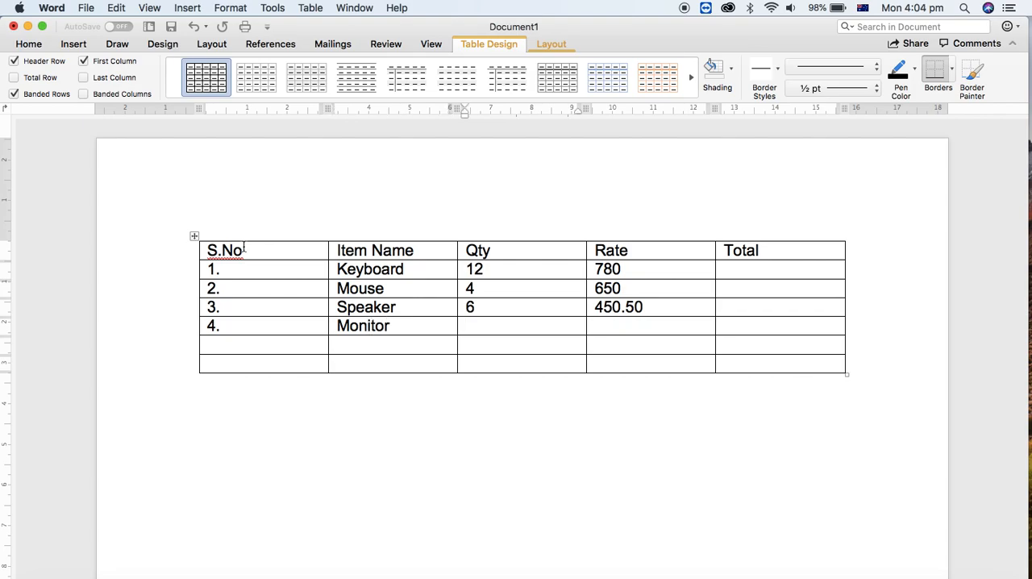
{"action": "type", "text": "7"}
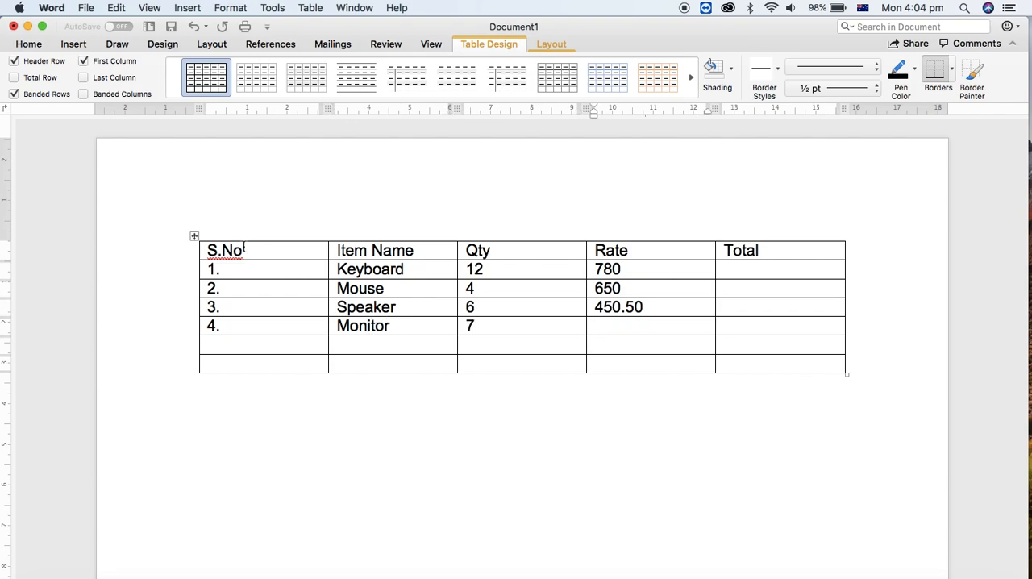
{"action": "type", "text": "300"}
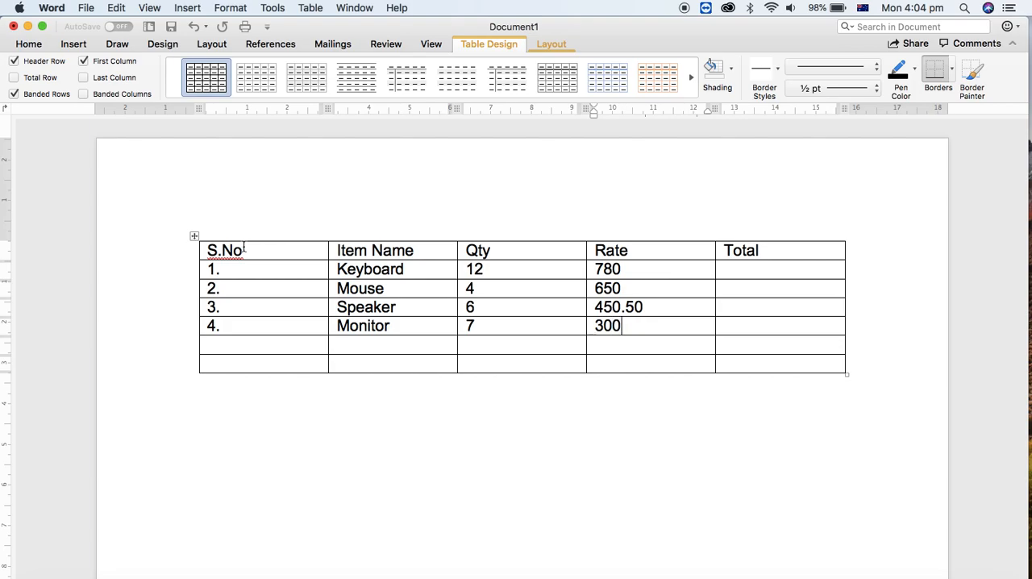
{"action": "type", "text": "0"}
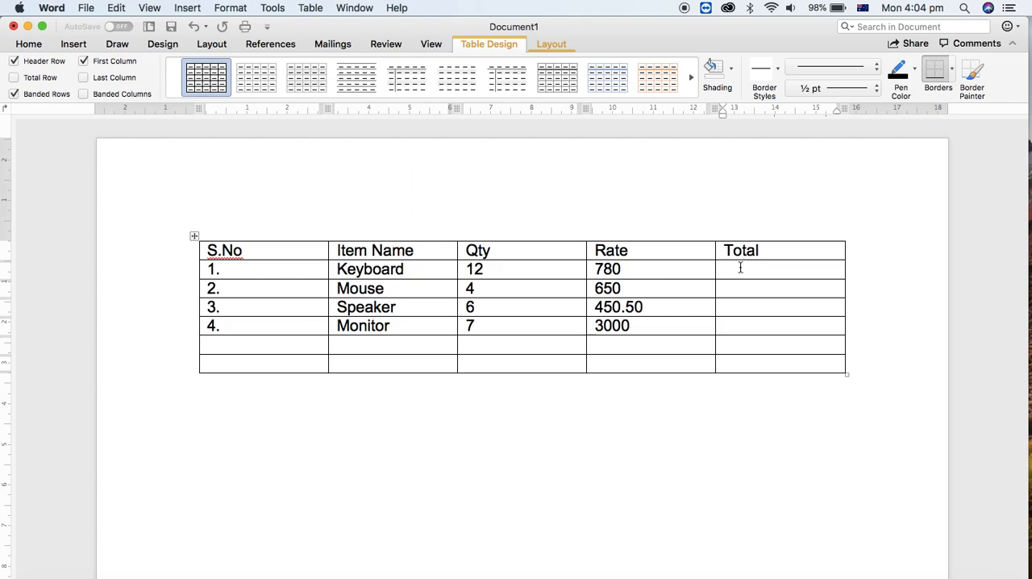
Select Keyboard's Total cell and show the table Layout tools.
{"action": "left_click", "coordinate": [728, 267]}
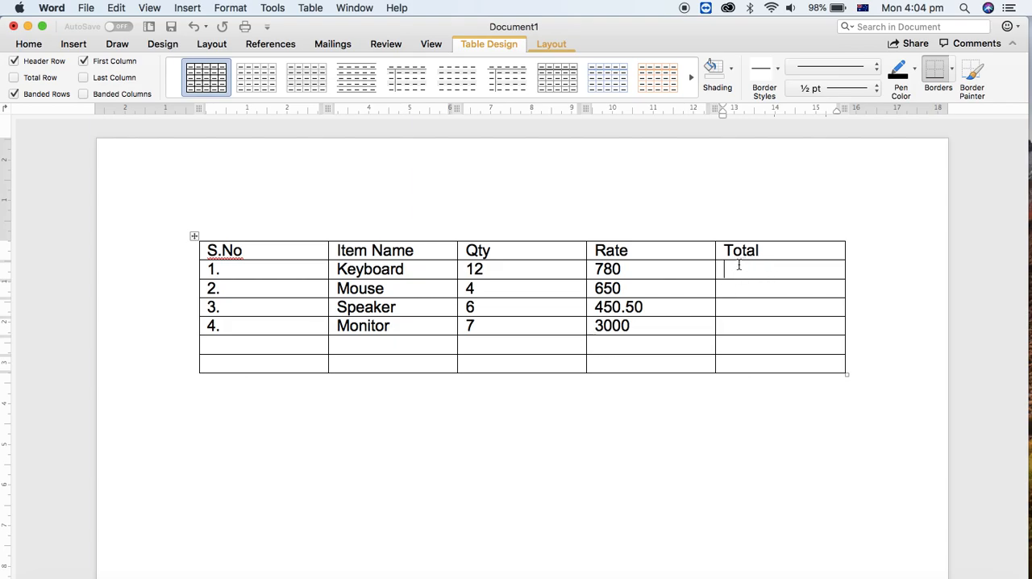
{"action": "mouse_move", "coordinate": [754, 267]}
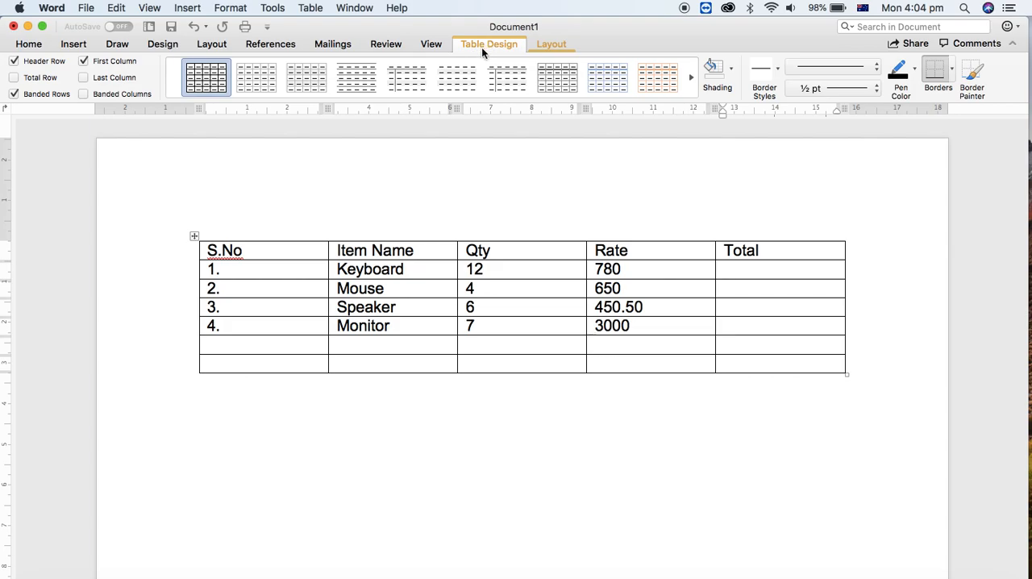
{"action": "mouse_move", "coordinate": [562, 51]}
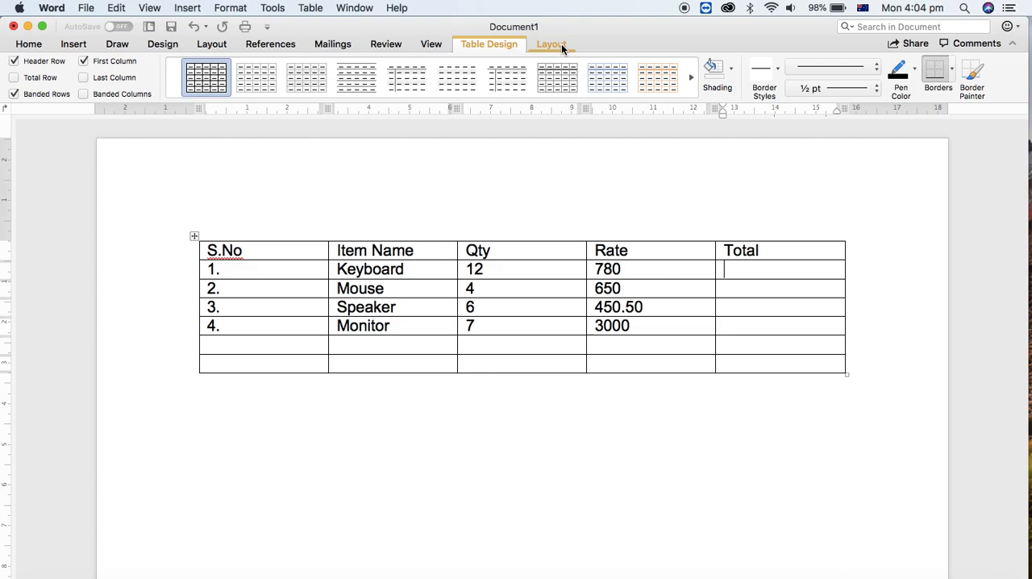
{"action": "left_click", "coordinate": [551, 43]}
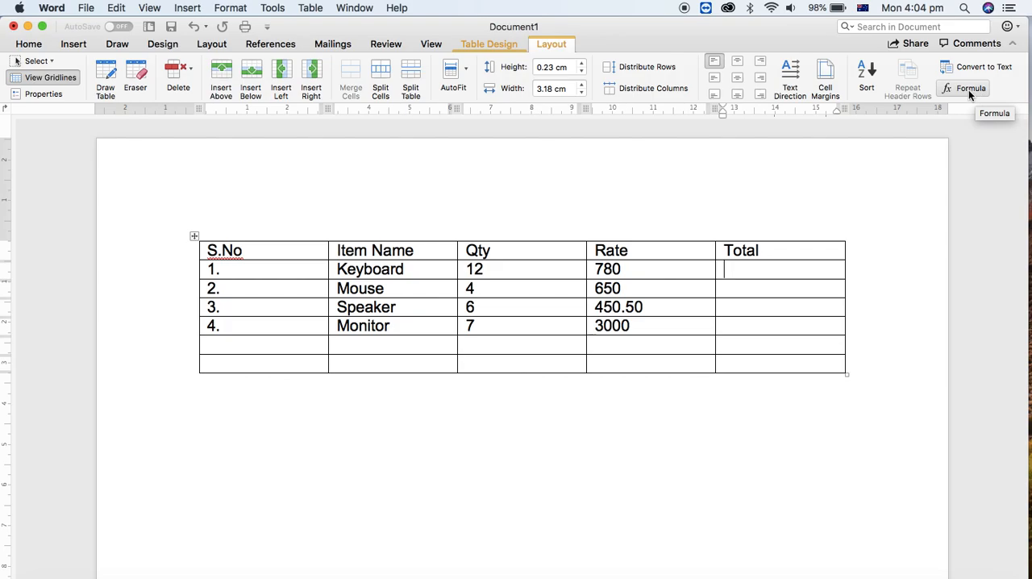
Set Keyboard's Total to =PRODUCT(LEFT), giving 9360.
{"action": "left_click", "coordinate": [970, 89]}
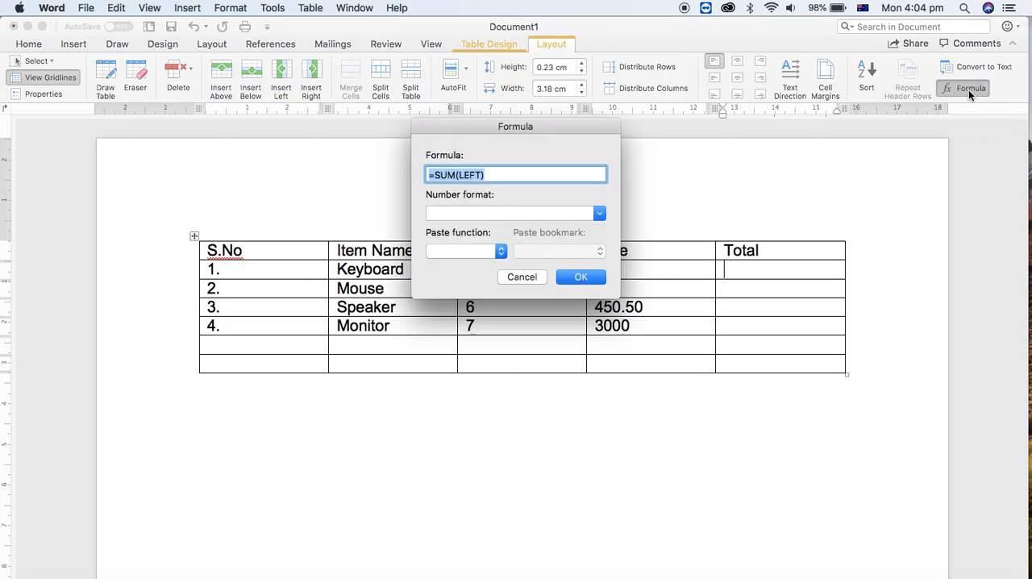
{"action": "mouse_move", "coordinate": [708, 252]}
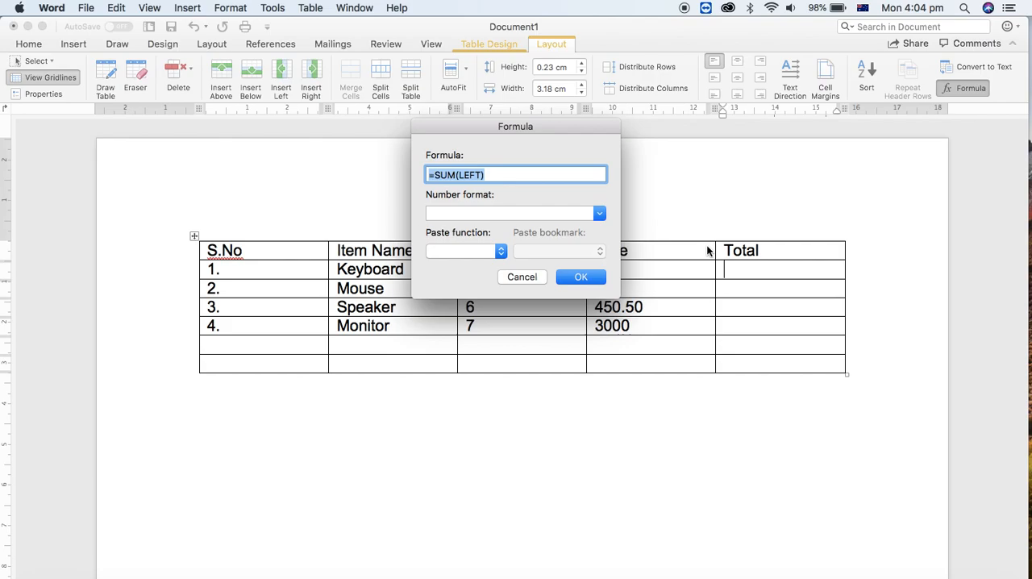
{"action": "mouse_move", "coordinate": [701, 280]}
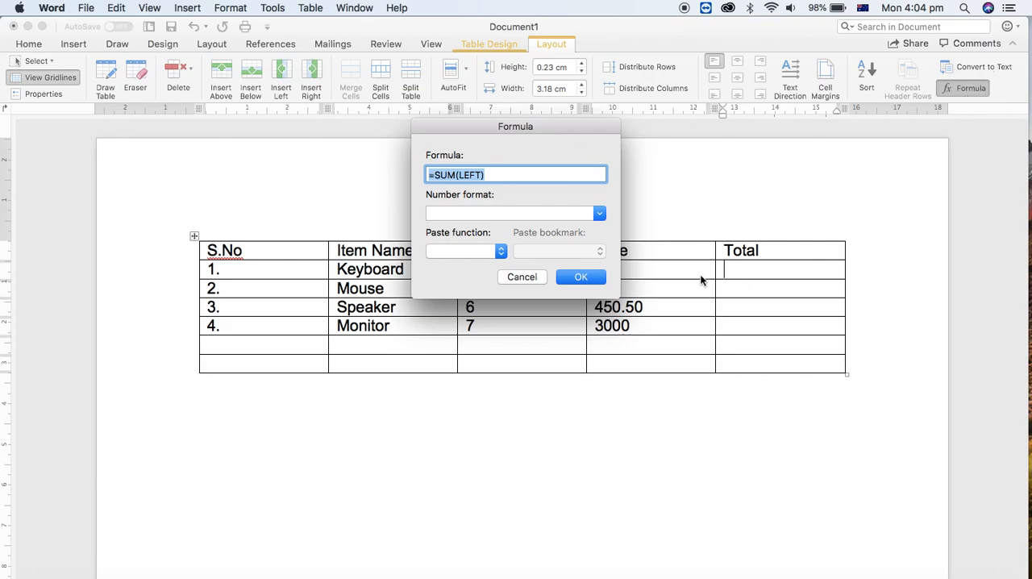
{"action": "mouse_move", "coordinate": [728, 277]}
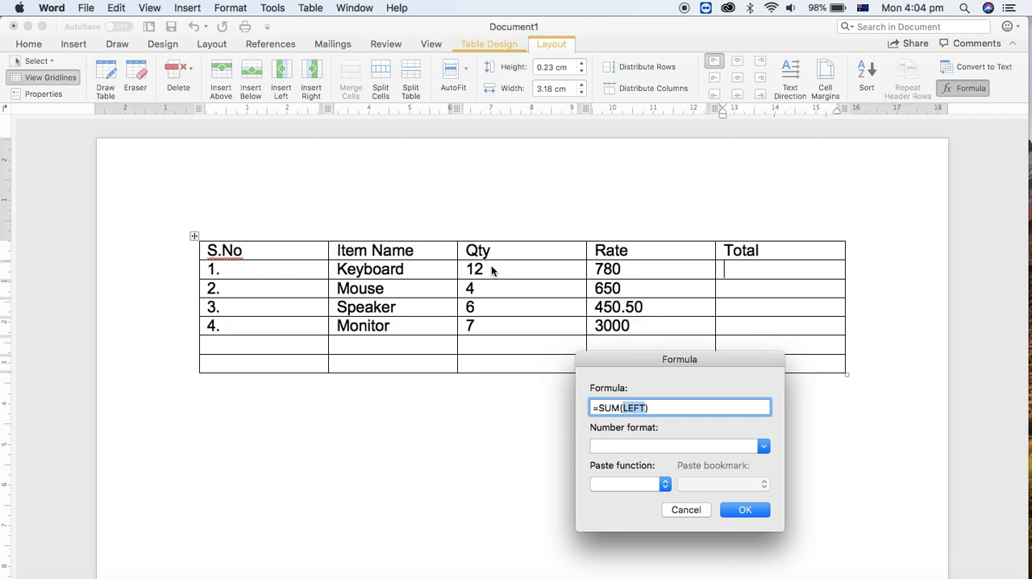
{"action": "mouse_move", "coordinate": [449, 278]}
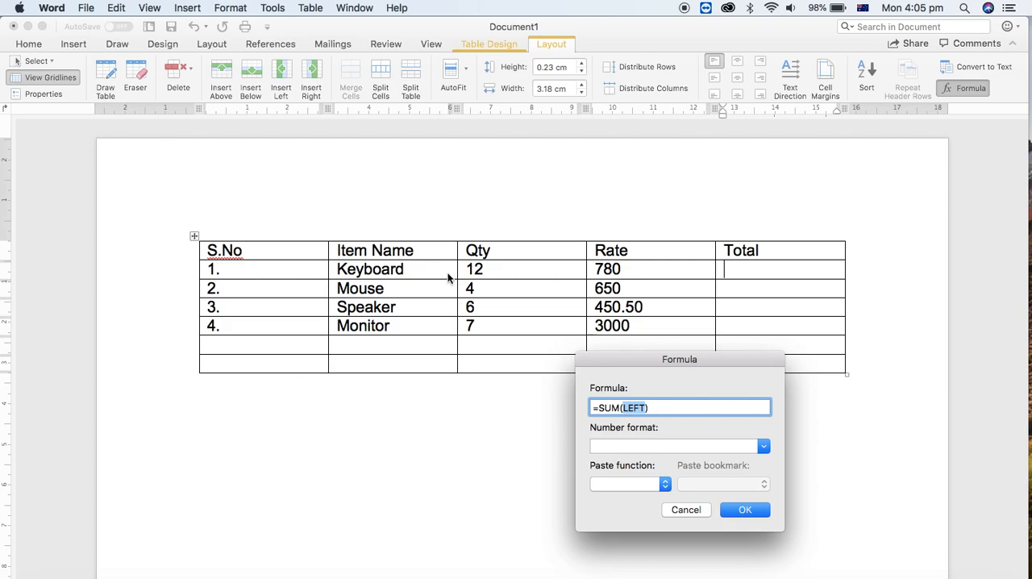
{"action": "mouse_move", "coordinate": [651, 426]}
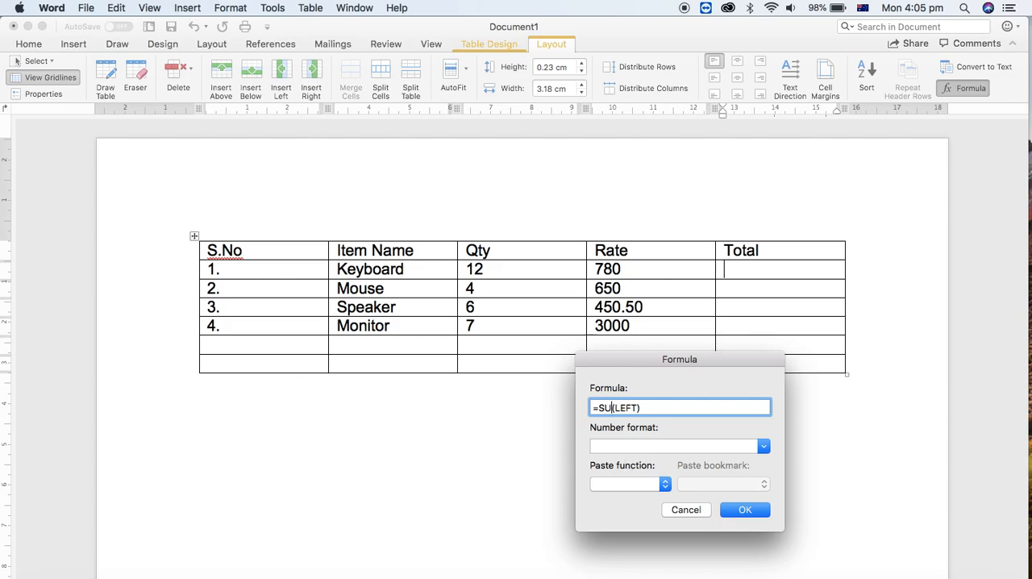
{"action": "key", "text": "Backspace"}
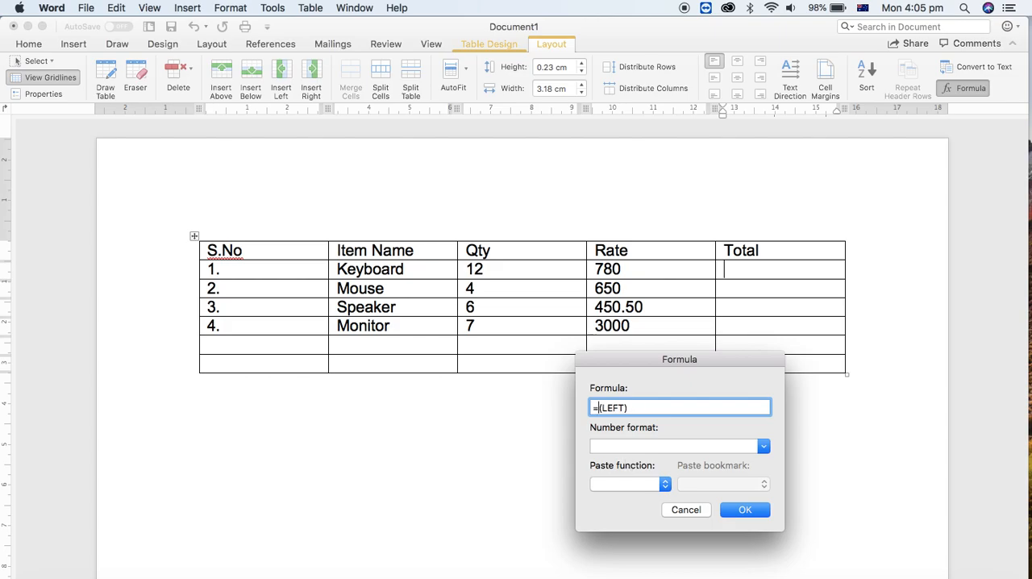
{"action": "type", "text": "product"}
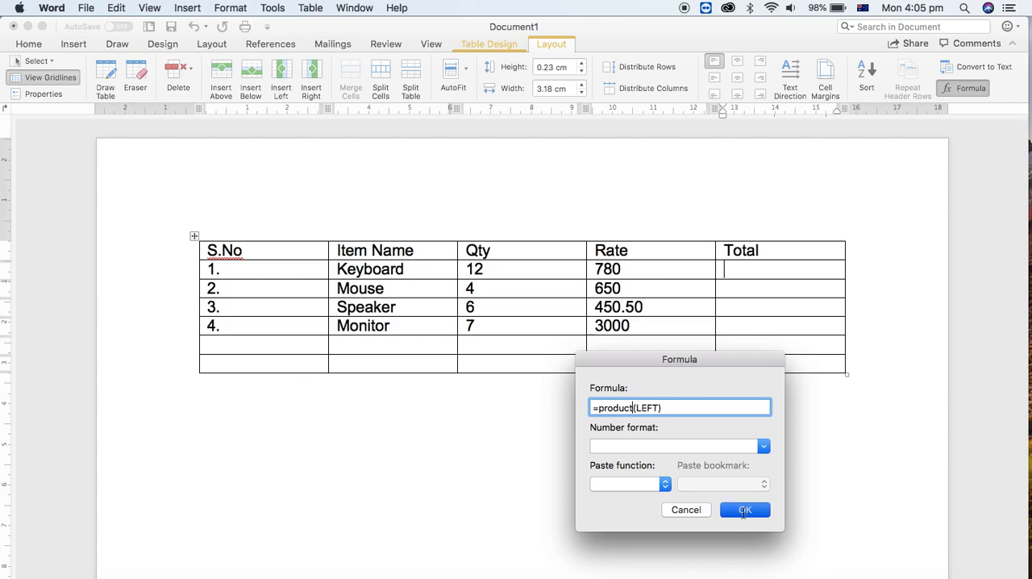
{"action": "left_click", "coordinate": [745, 509]}
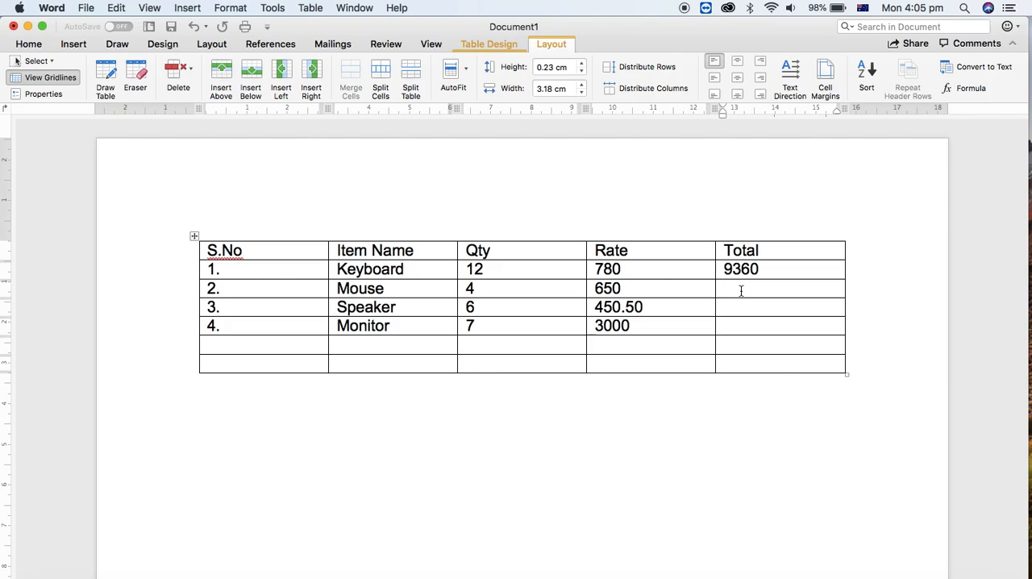
Set Mouse's Total to =PRODUCT(LEFT), giving 2600.
{"action": "left_click", "coordinate": [741, 287]}
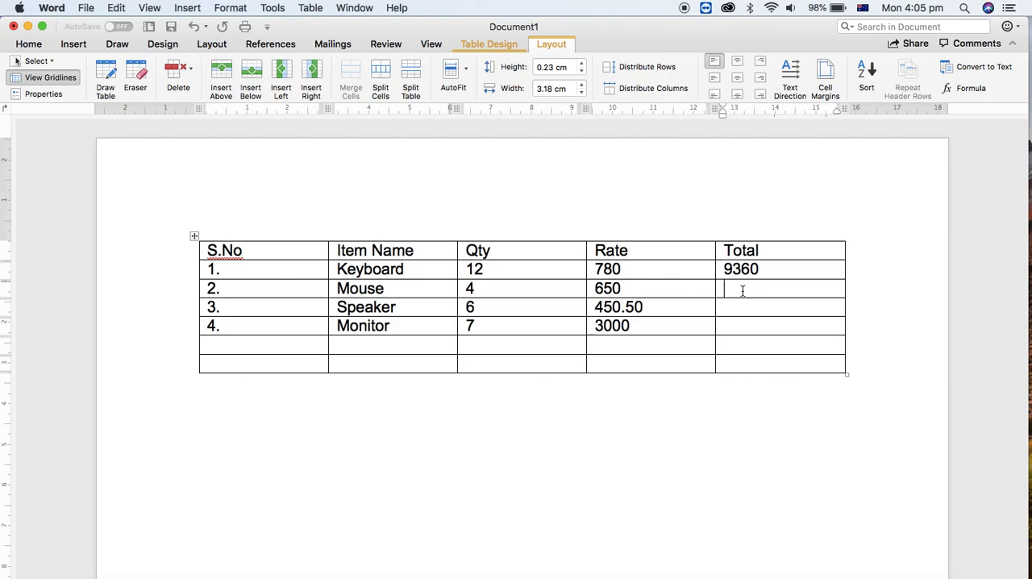
{"action": "mouse_move", "coordinate": [743, 287]}
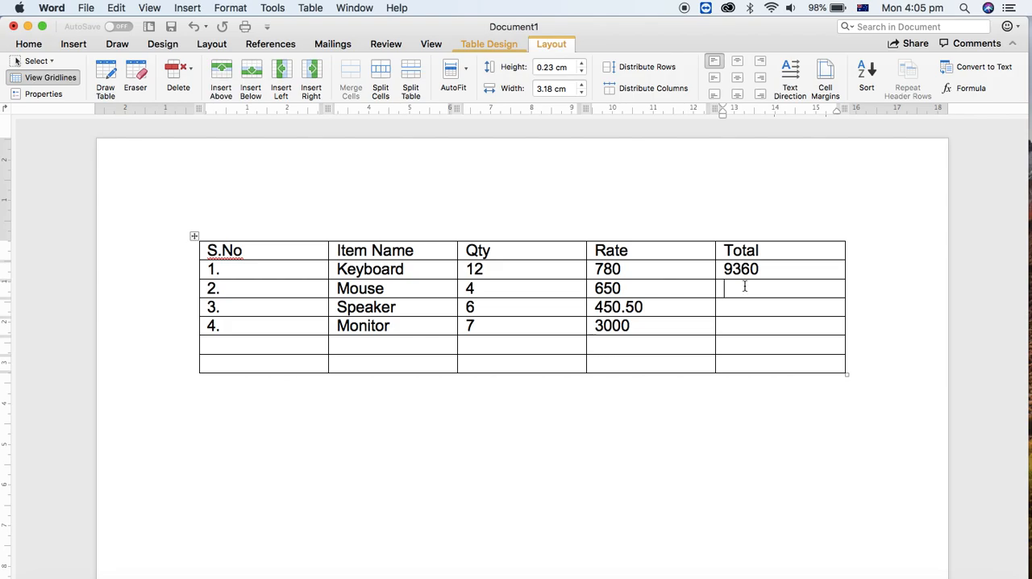
{"action": "left_click", "coordinate": [970, 87]}
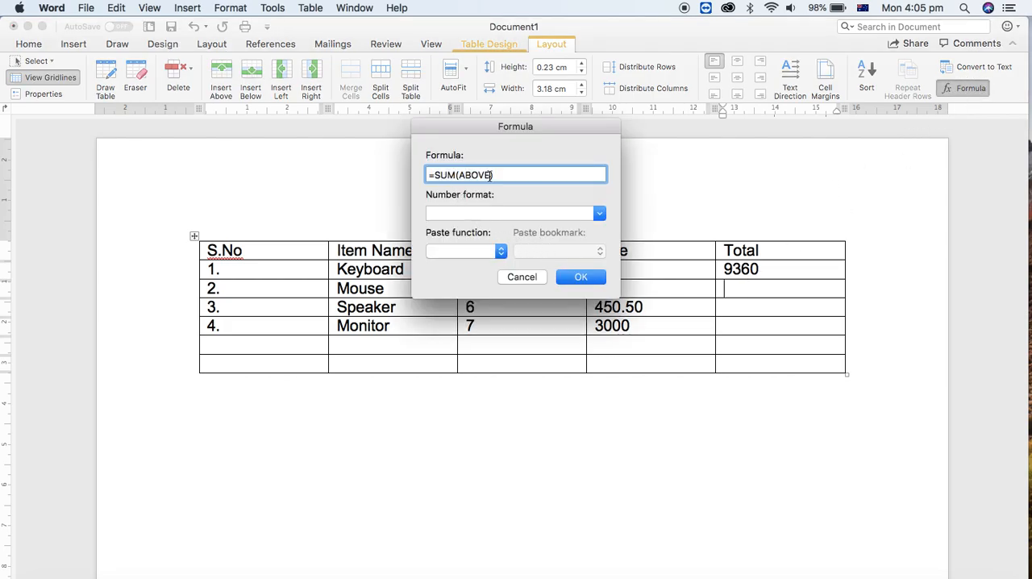
{"action": "key", "text": "Backspace"}
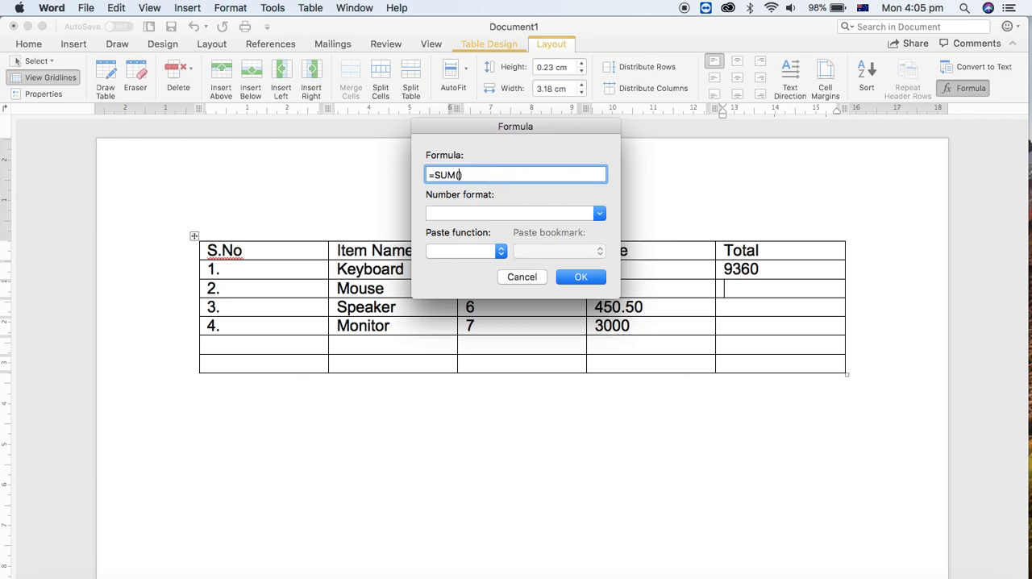
{"action": "type", "text": "left"}
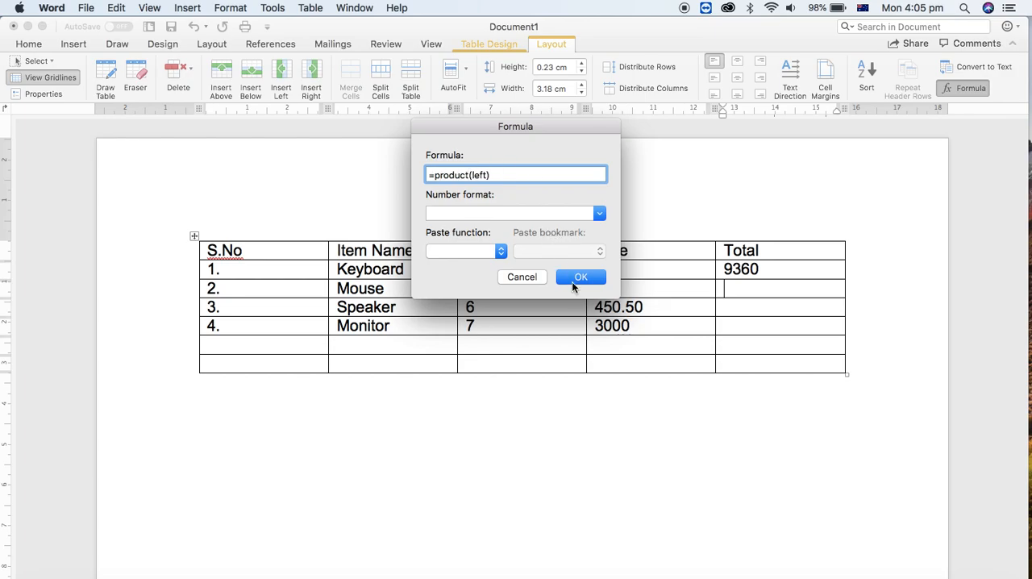
{"action": "left_click", "coordinate": [580, 277]}
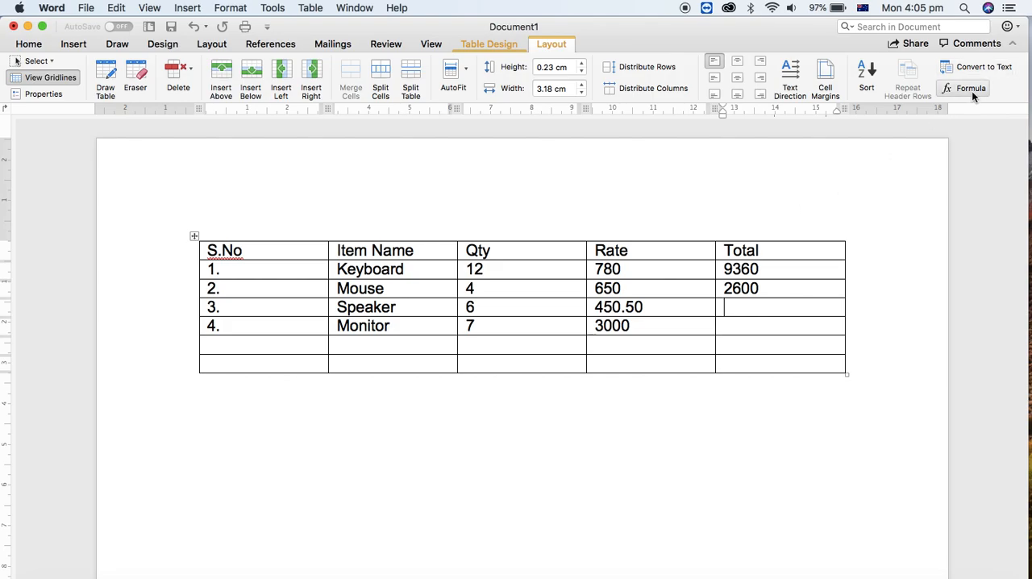
Set Speaker's and Monitor's Totals to =PRODUCT(LEFT), giving 2703 and 21000.
{"action": "left_click", "coordinate": [971, 89]}
{"action": "type", "text": "=product(A"}
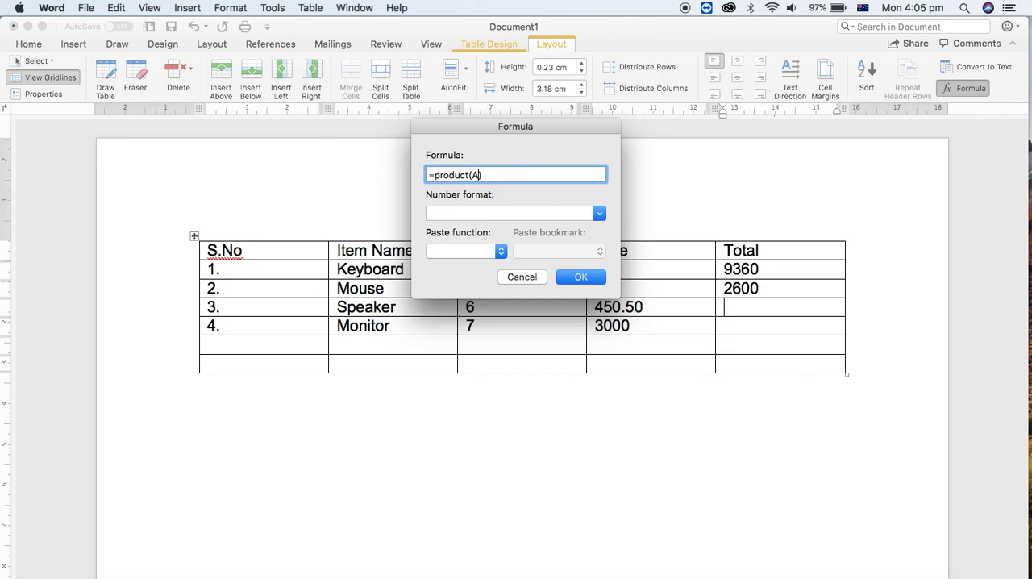
{"action": "type", "text": "left"}
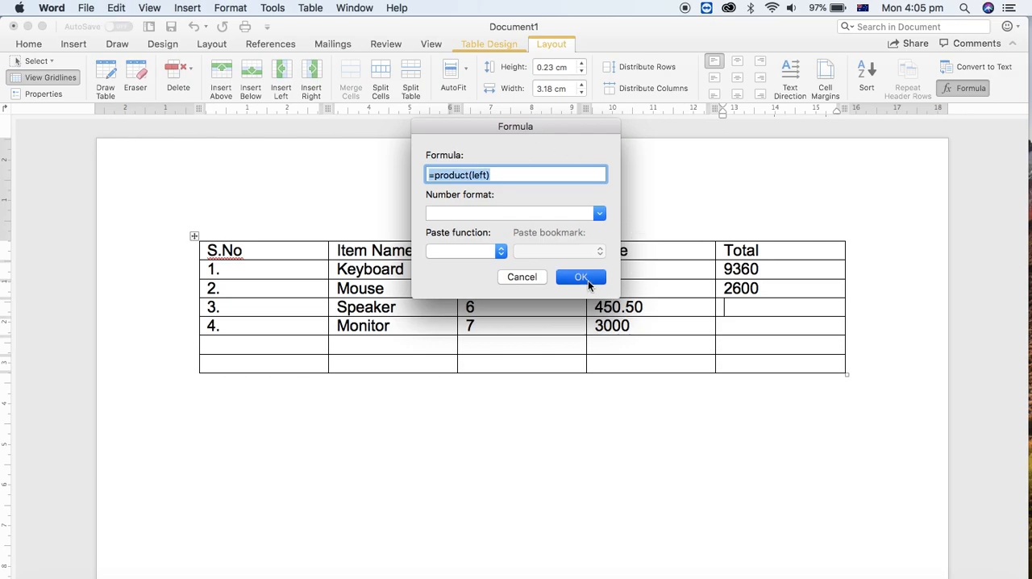
{"action": "left_click", "coordinate": [580, 278]}
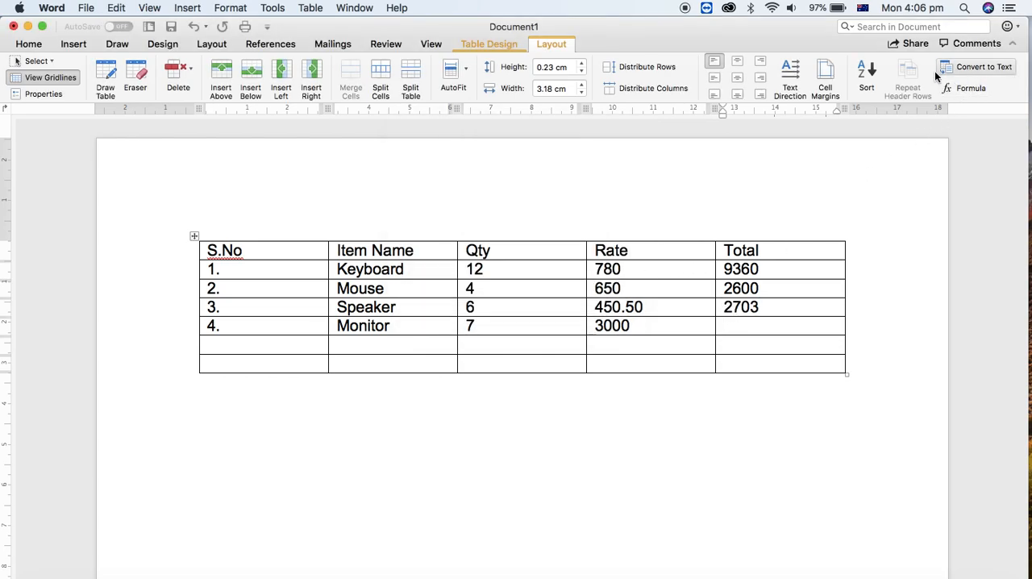
{"action": "left_click", "coordinate": [970, 87]}
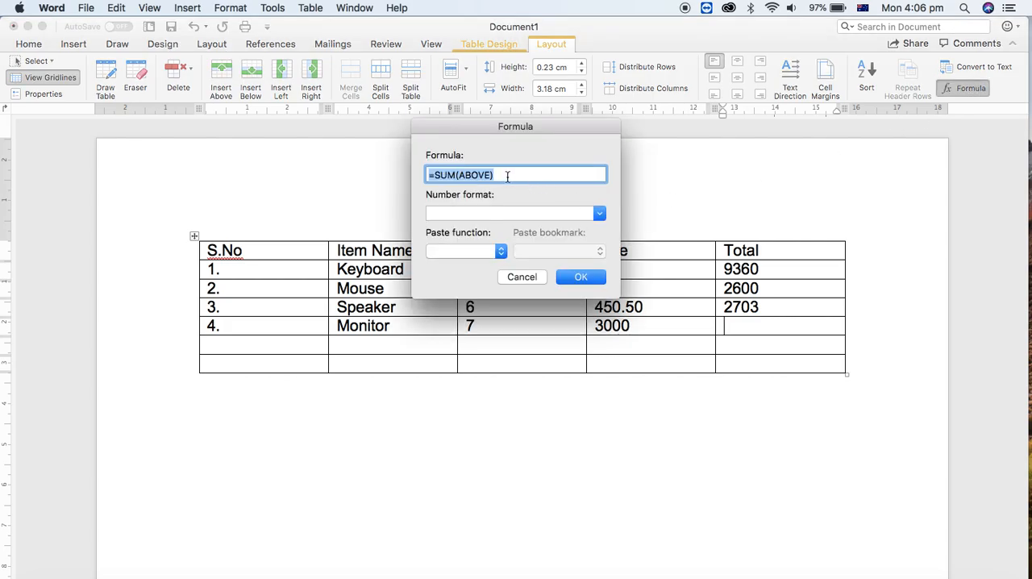
{"action": "type", "text": "=product(left)"}
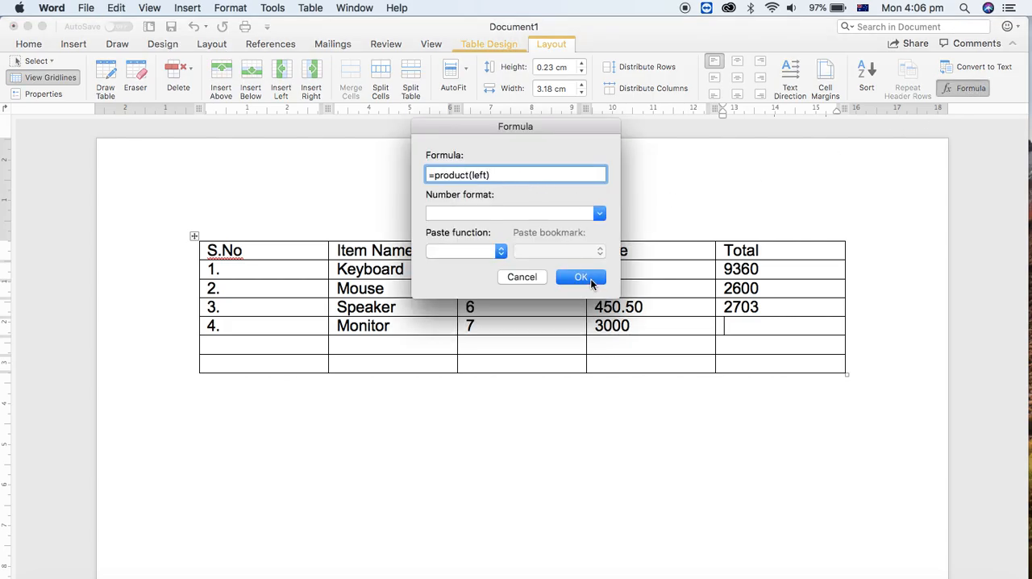
{"action": "left_click", "coordinate": [580, 278]}
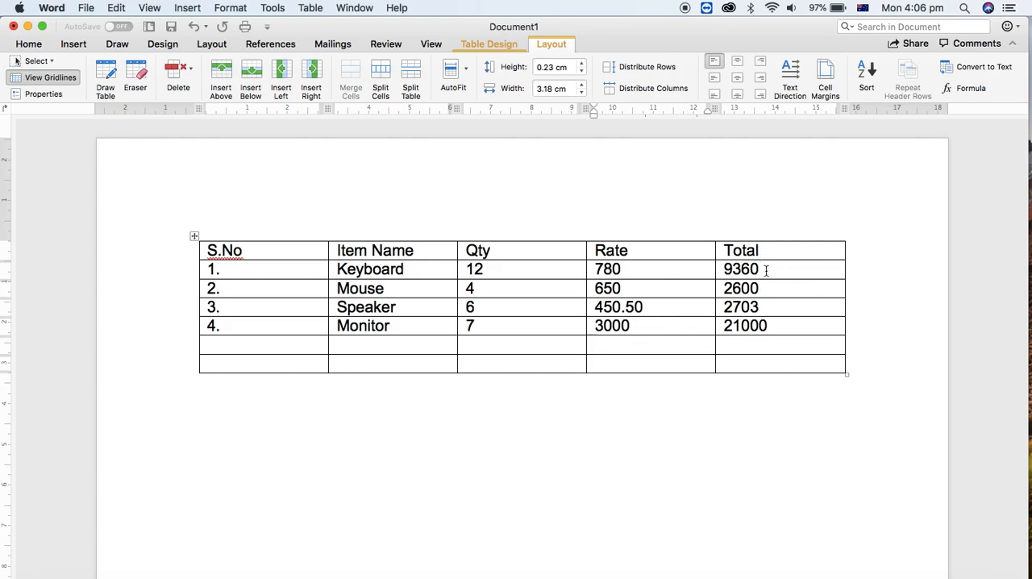
Label a Max row and fill its Total with =MAX(ABOVE) giving 21000, then label Min below it.
{"action": "left_click", "coordinate": [637, 343]}
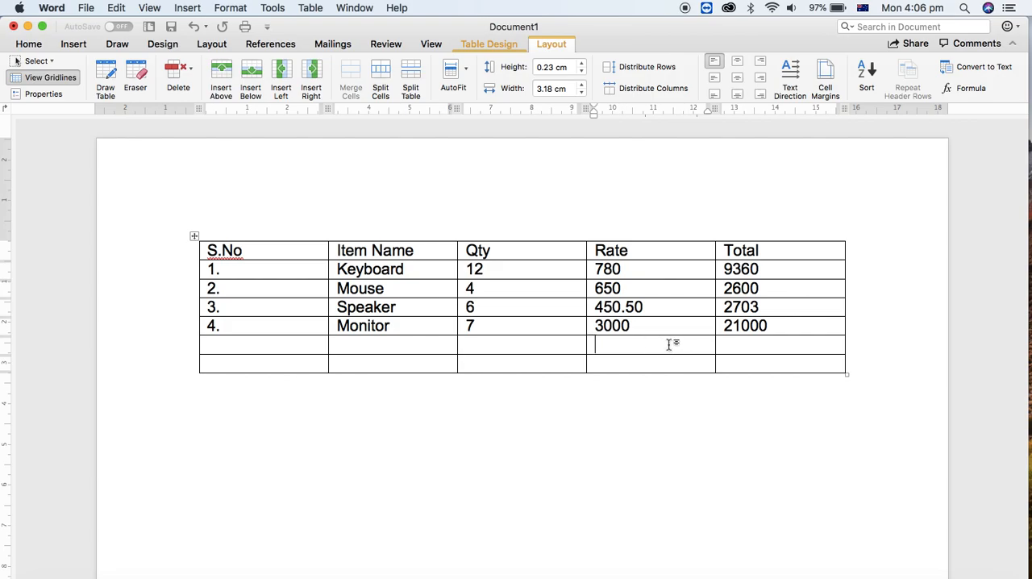
{"action": "type", "text": "Maxi"}
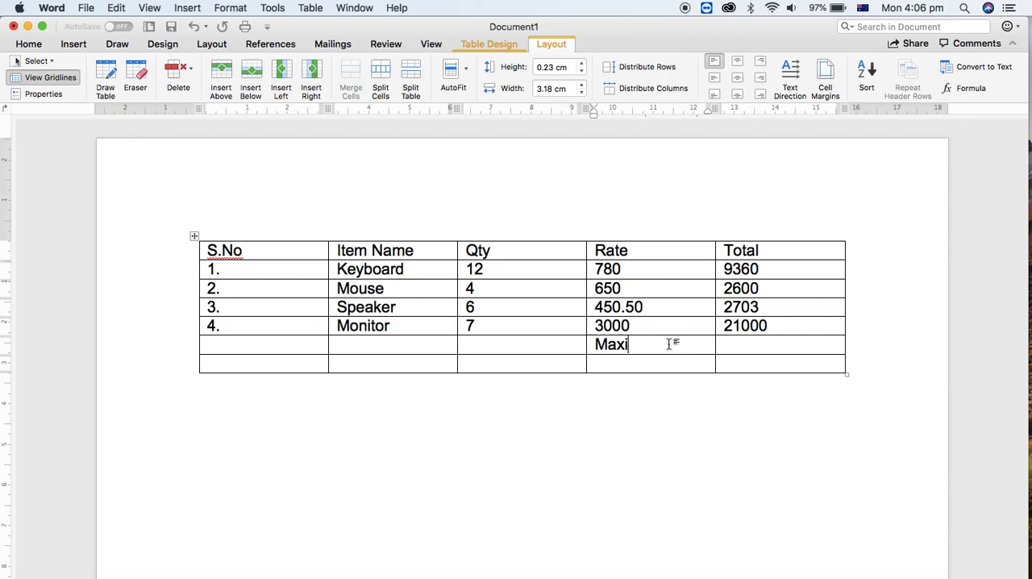
{"action": "key", "text": "backspace"}
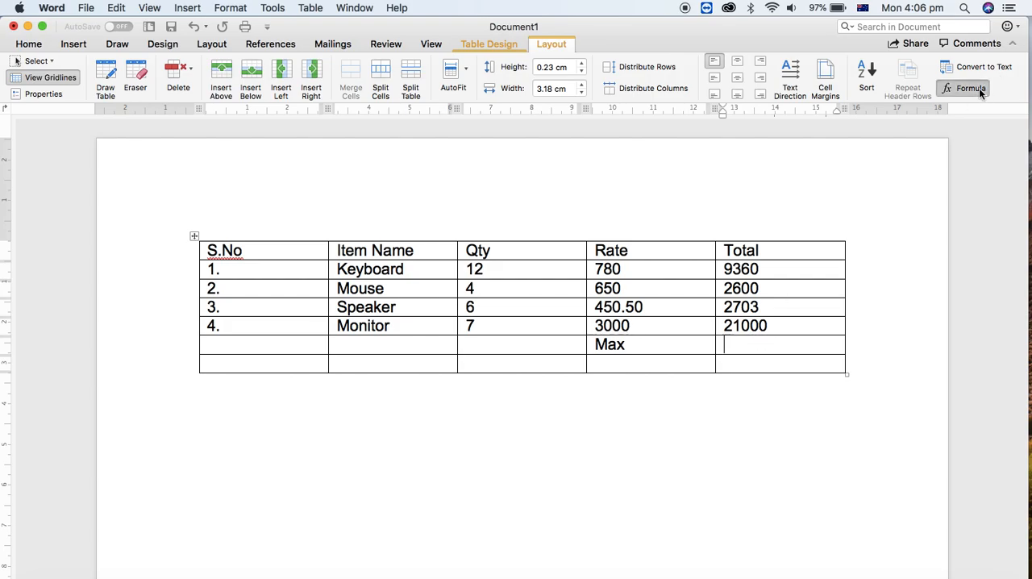
{"action": "left_click", "coordinate": [971, 89]}
{"action": "type", "text": "=max(ABOVE)"}
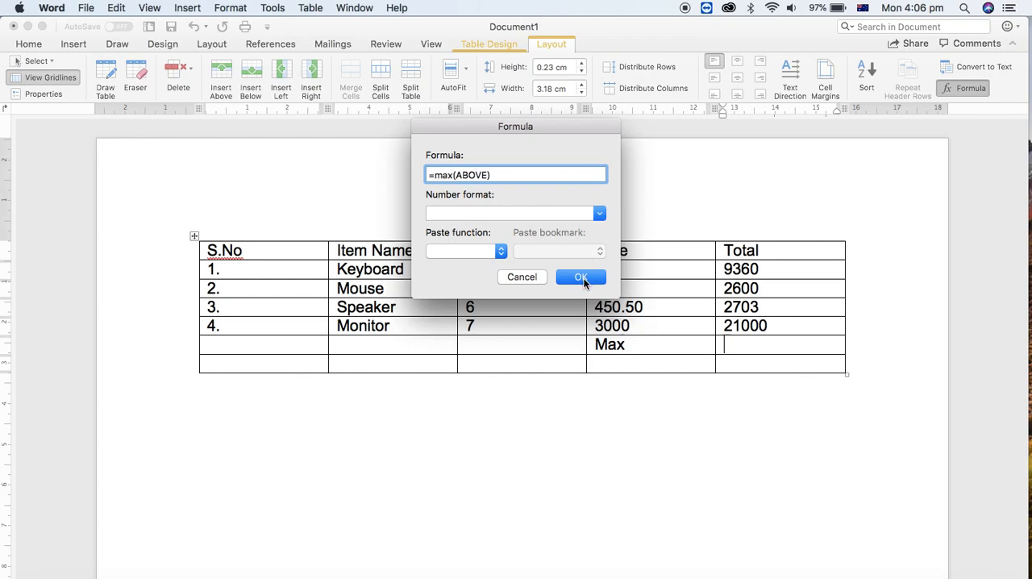
{"action": "left_click", "coordinate": [580, 277]}
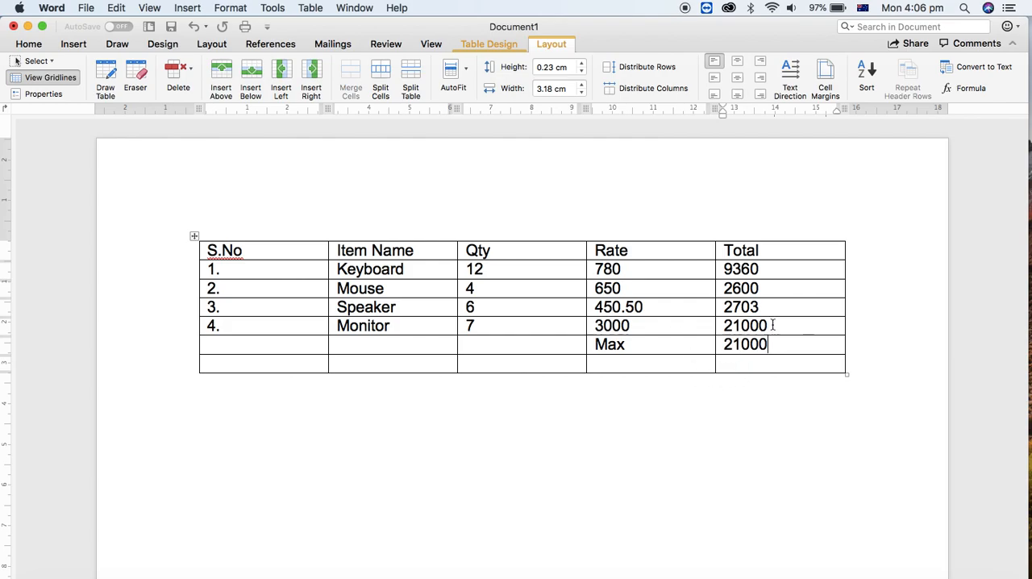
{"action": "double_click", "coordinate": [744, 325]}
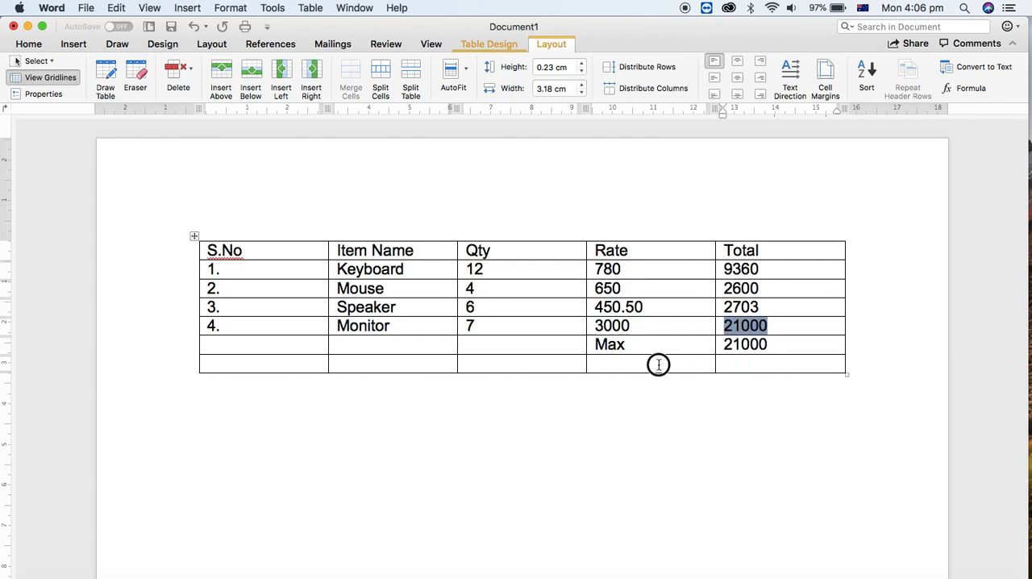
{"action": "type", "text": "min"}
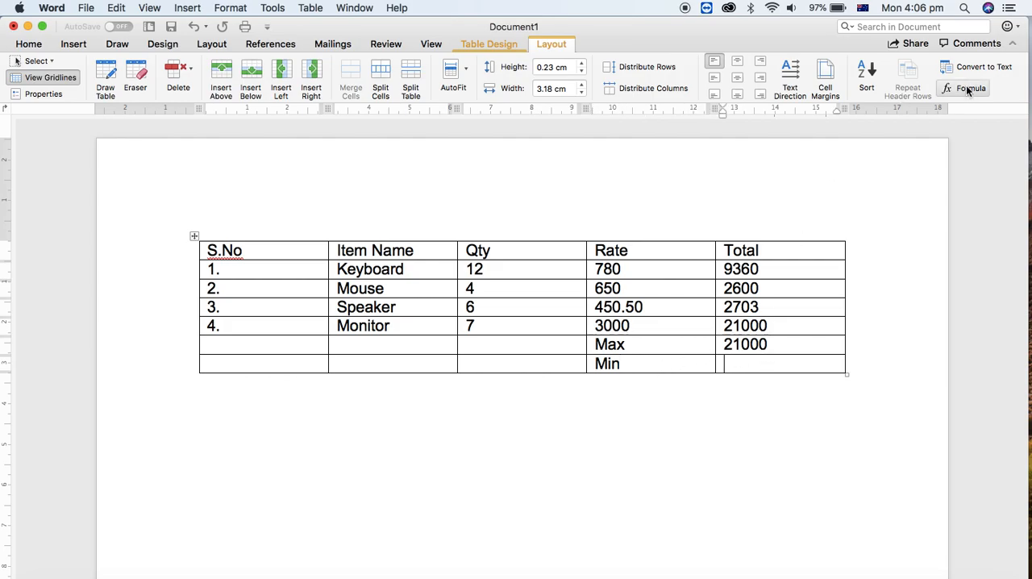
Fill the Min row's Total with =MIN(ABOVE), giving 2600, and start the next label.
{"action": "left_click", "coordinate": [970, 89]}
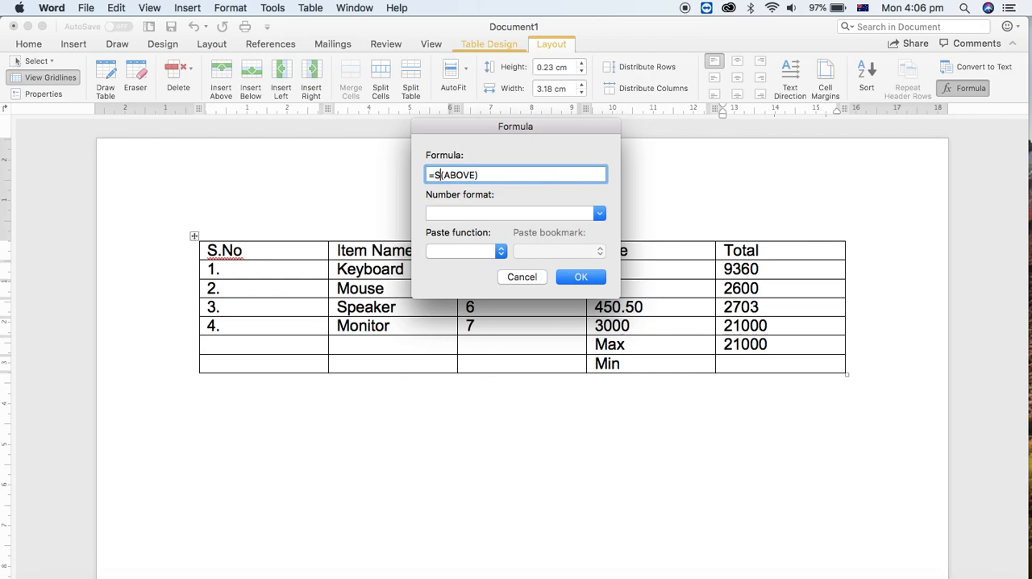
{"action": "type", "text": "mi"}
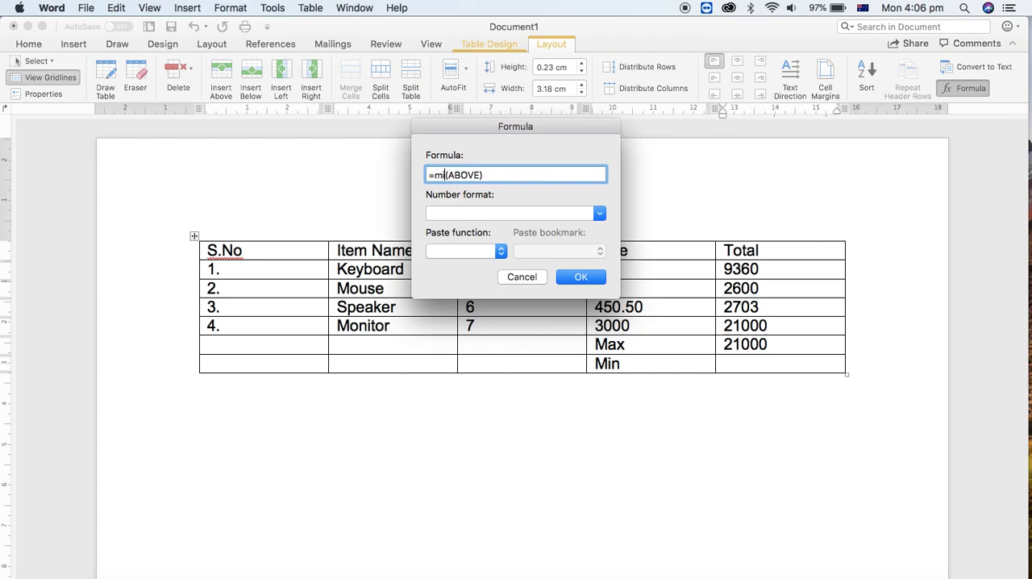
{"action": "left_click", "coordinate": [580, 277]}
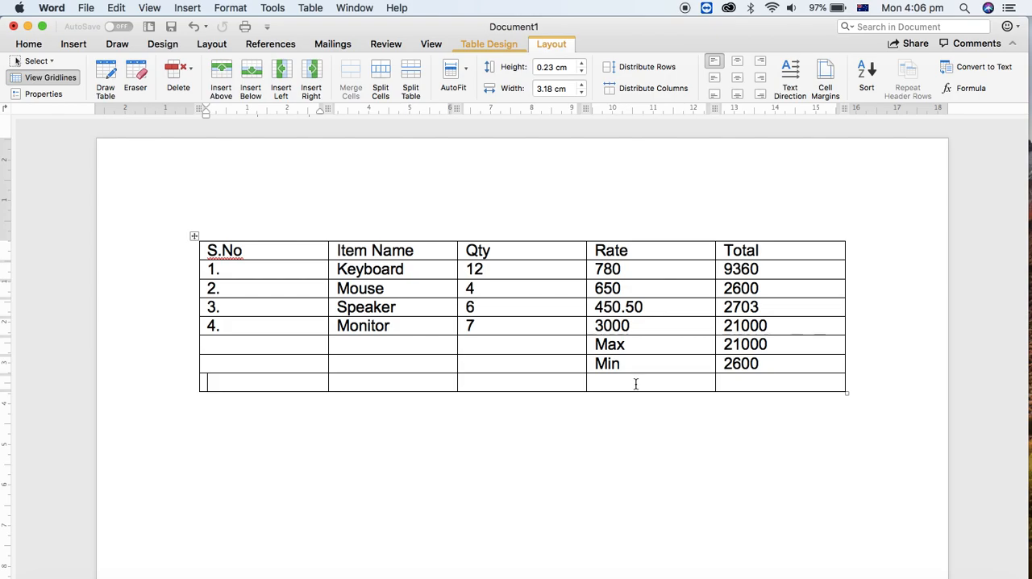
{"action": "type", "text": "A"}
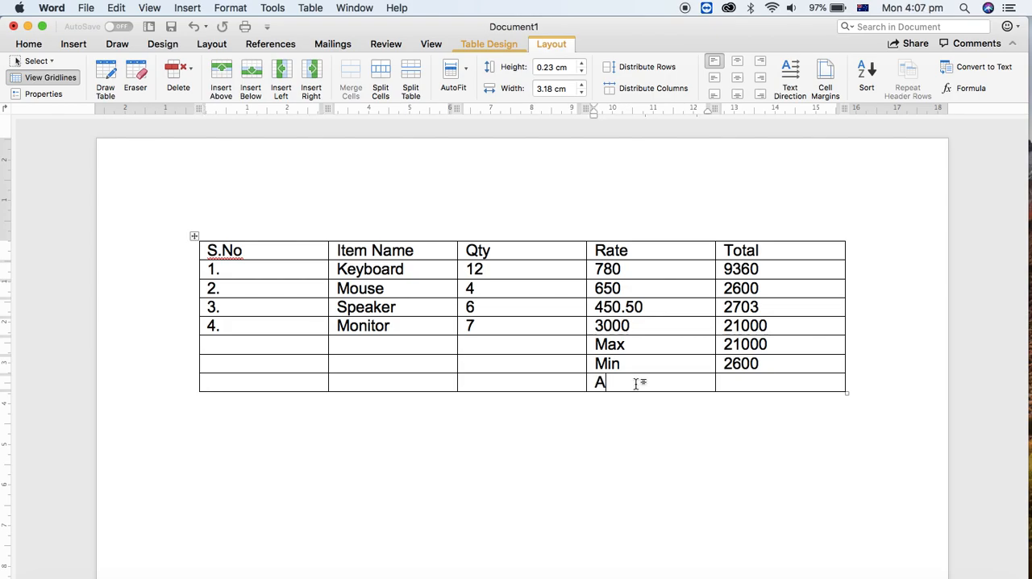
Label an Average row and apply an =AVERAGE(ABOVE) formula.
{"action": "type", "text": "verage"}
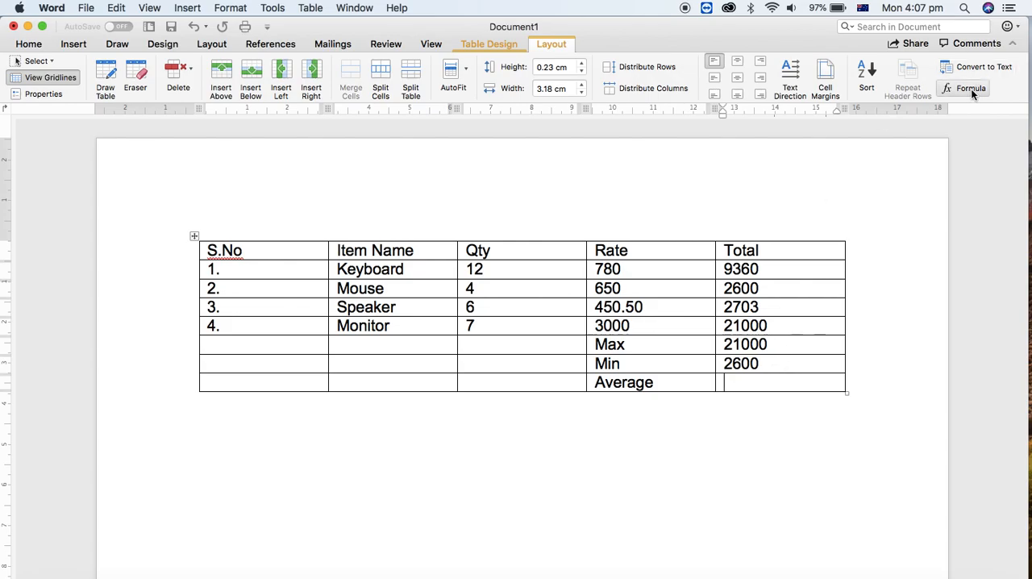
{"action": "left_click", "coordinate": [971, 88]}
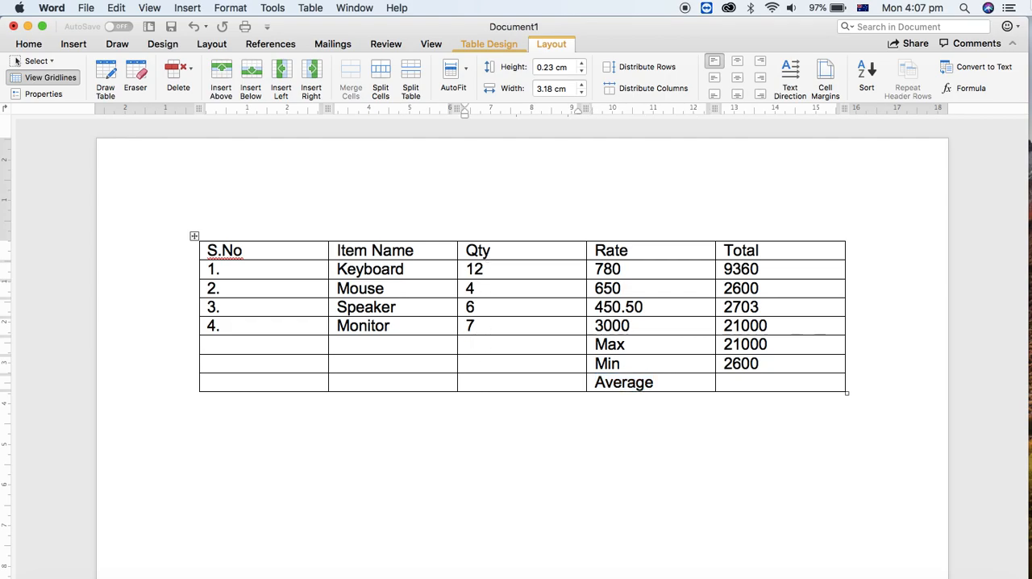
{"action": "left_click", "coordinate": [970, 89]}
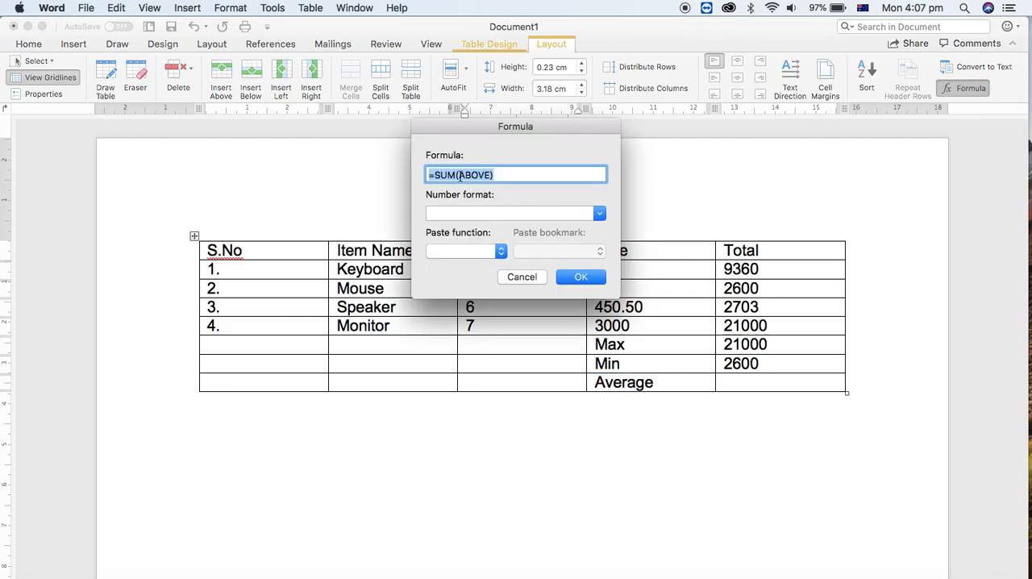
{"action": "type", "text": "average"}
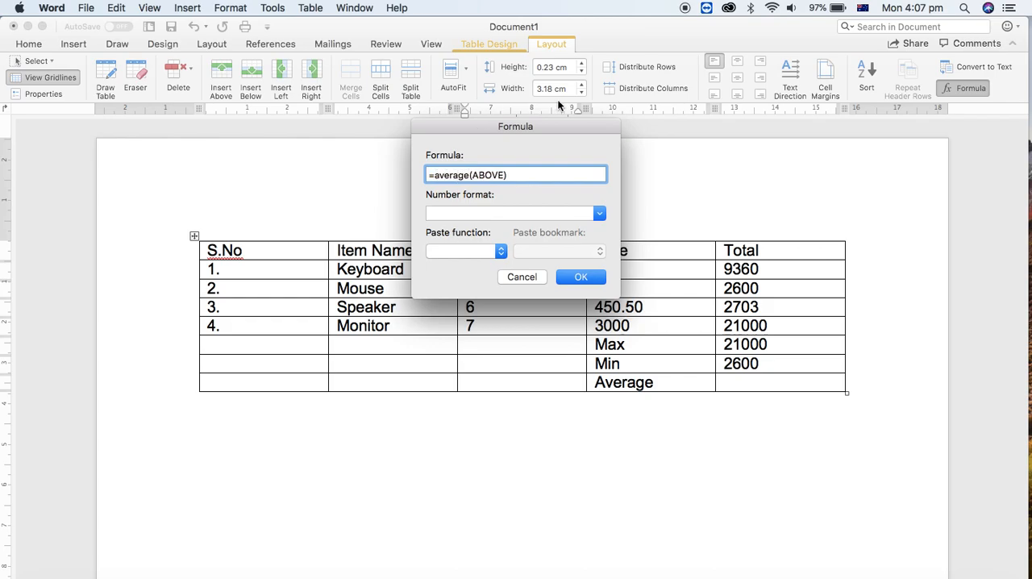
{"action": "left_click", "coordinate": [580, 277]}
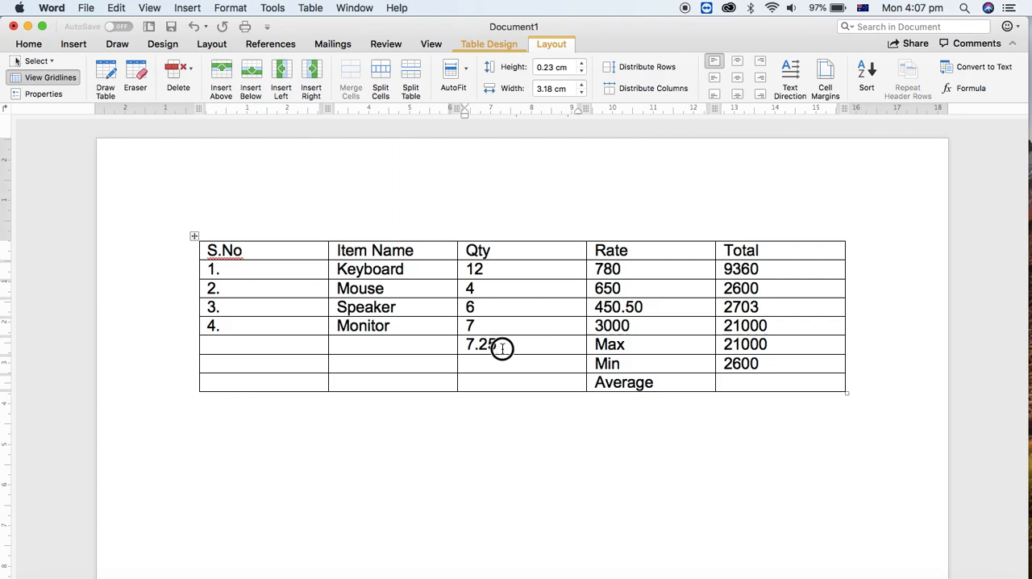
Clear the stray 7.25 average result from the Qty column.
{"action": "left_click_drag", "start_coordinate": [474, 268], "coordinate": [474, 325]}
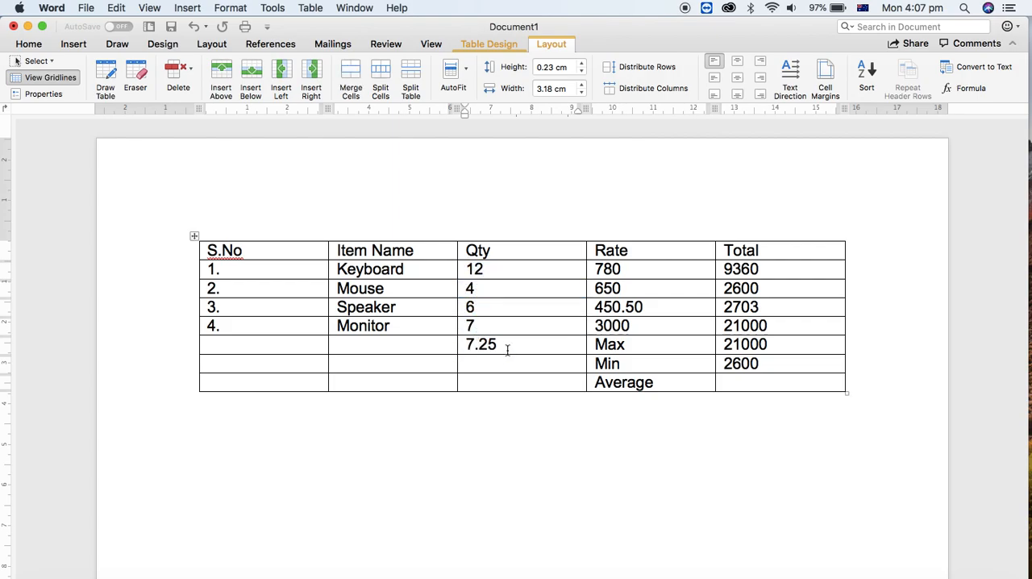
{"action": "double_click", "coordinate": [481, 345]}
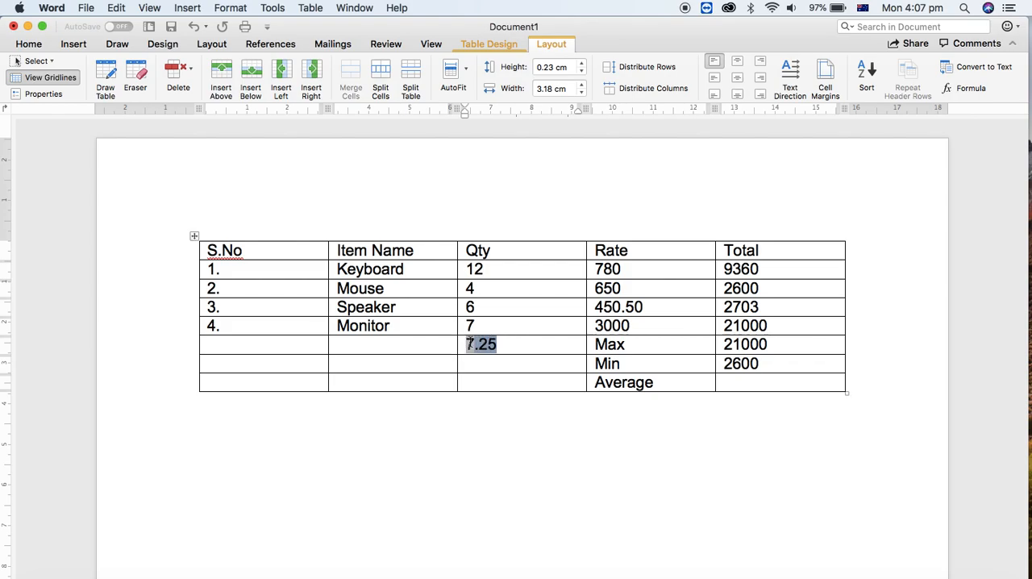
{"action": "key", "text": "Delete"}
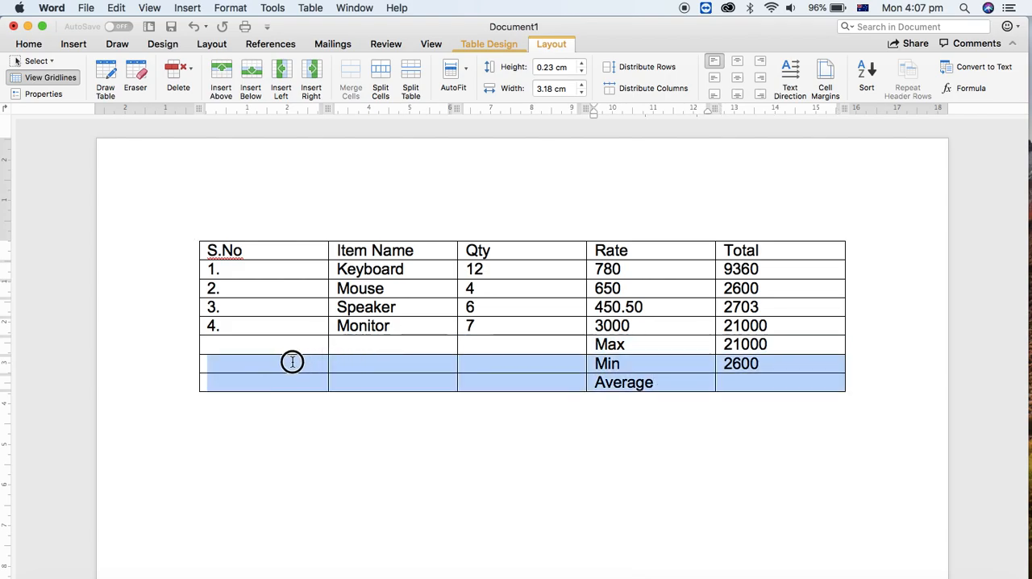
Delete the Max, Min and Average rows and merge the first four cells of the bottom row.
{"action": "left_click", "coordinate": [178, 72]}
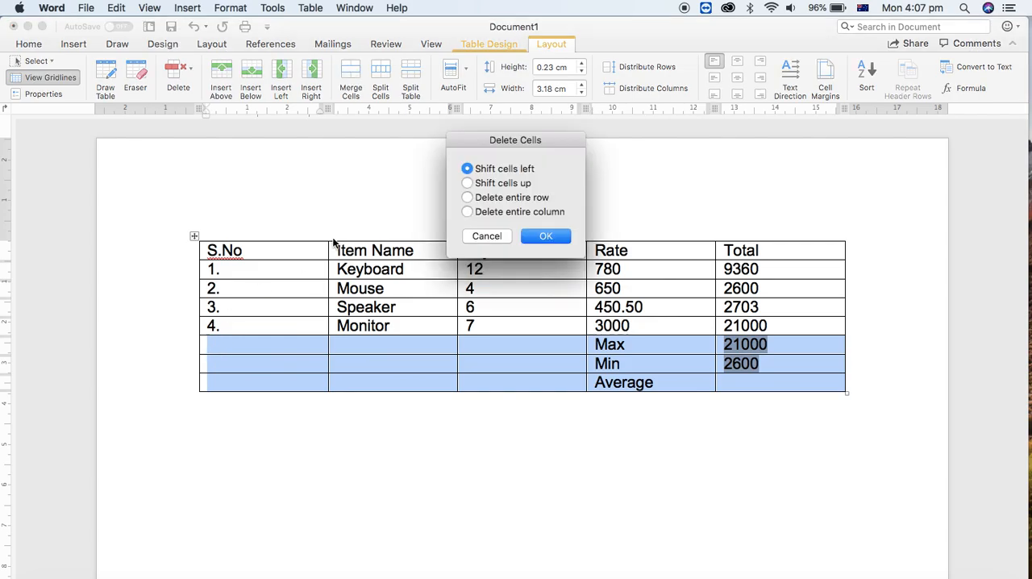
{"action": "left_click", "coordinate": [544, 235]}
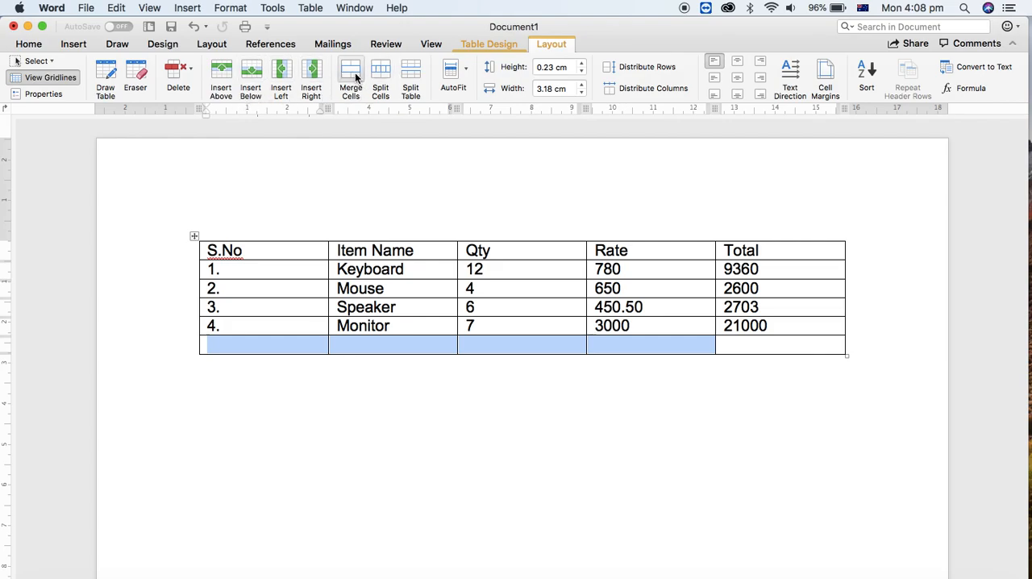
{"action": "left_click", "coordinate": [350, 72]}
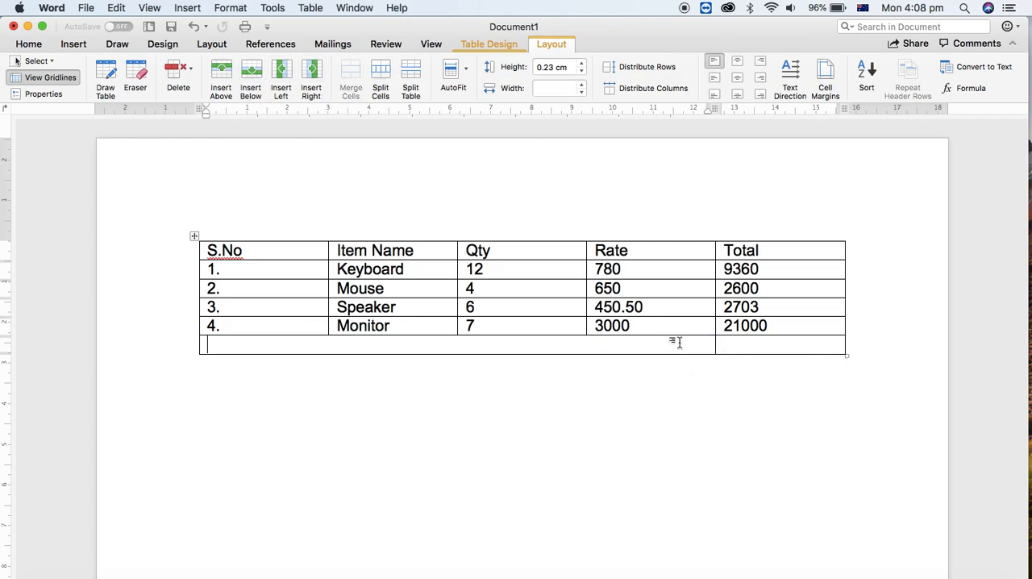
Label the merged bottom row 'Grand Total', right-aligned, ready for its sum.
{"action": "type", "text": "Grand Total"}
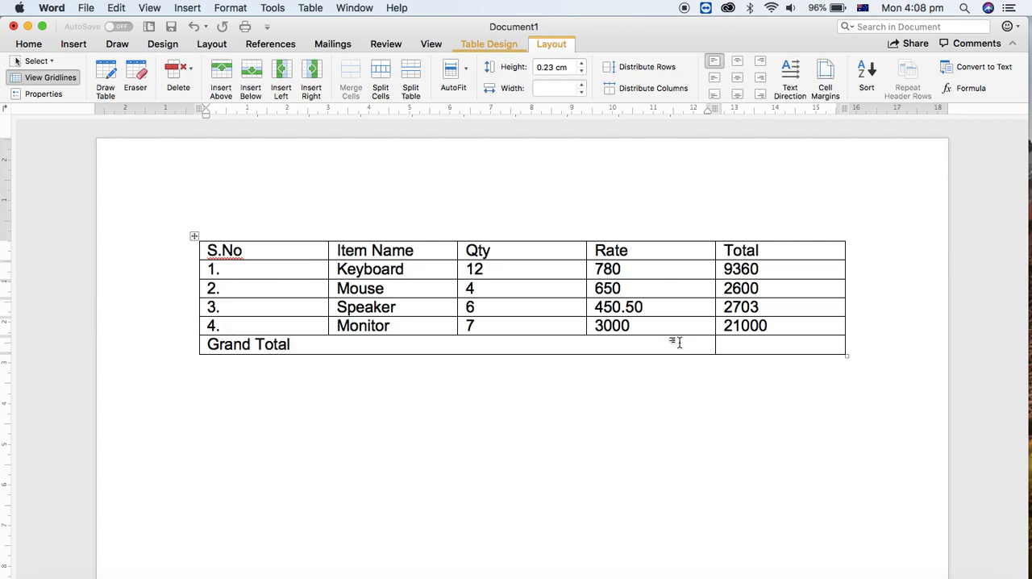
{"action": "left_click", "coordinate": [250, 344]}
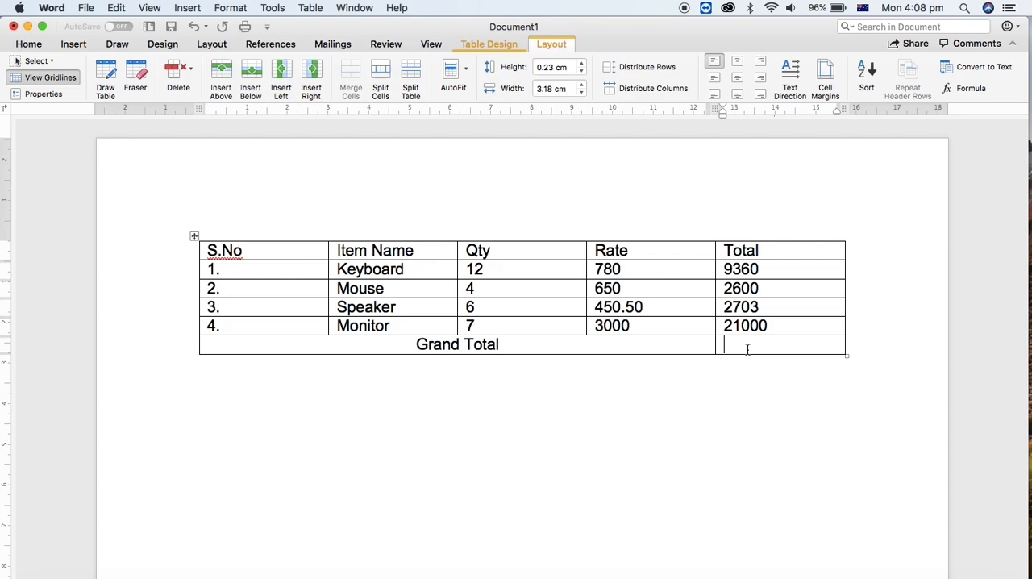
{"action": "double_click", "coordinate": [458, 345]}
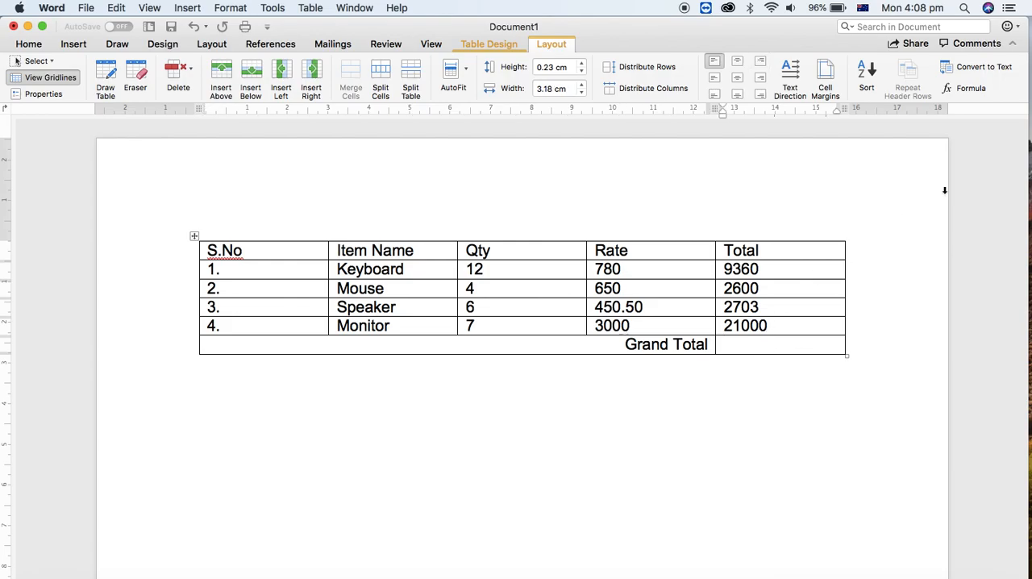
{"action": "left_click", "coordinate": [971, 87]}
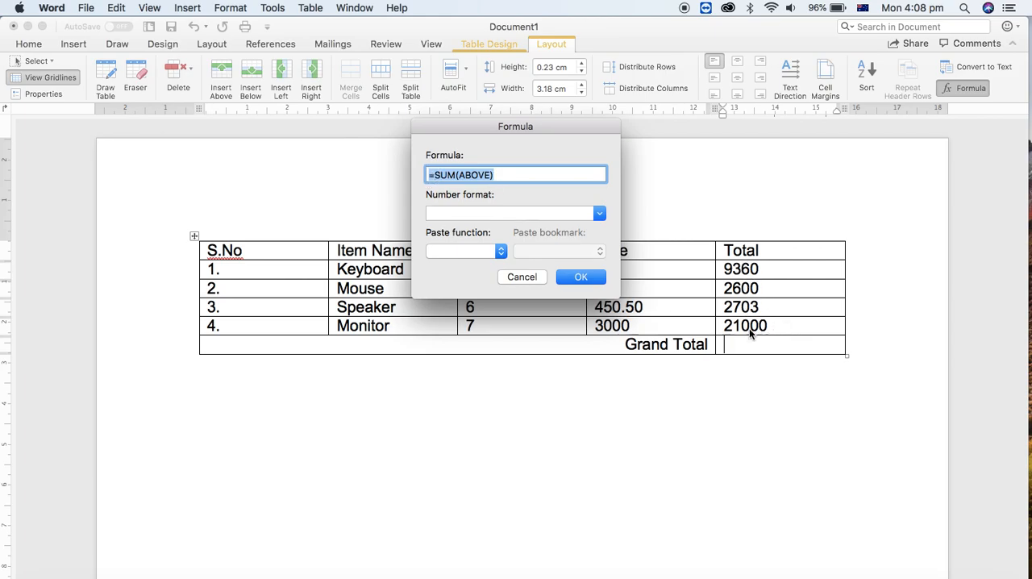
{"action": "mouse_move", "coordinate": [686, 353]}
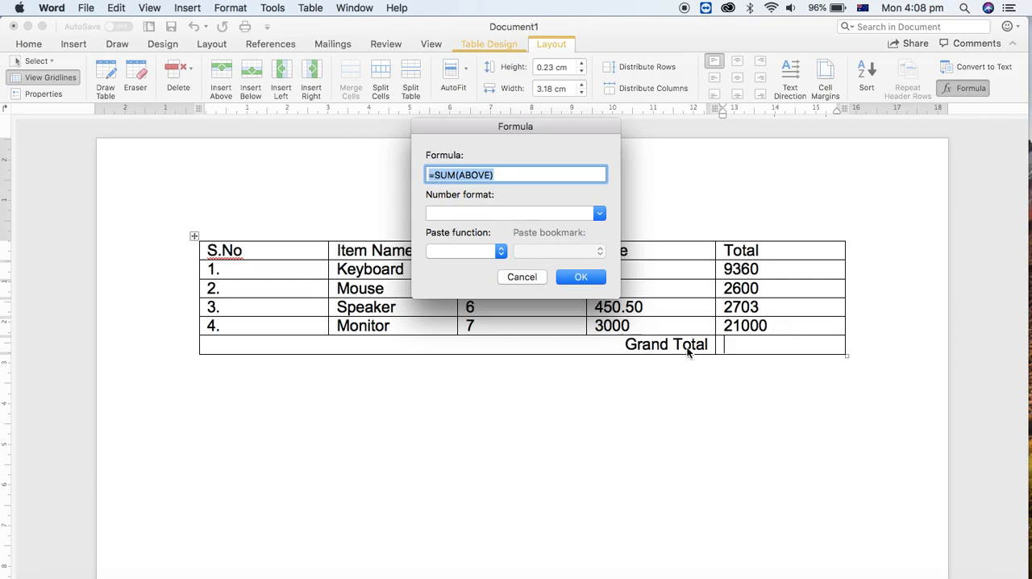
Insert =SUM(ABOVE) in the Grand Total cell, giving 35663 for the Total column.
{"action": "left_click", "coordinate": [580, 277]}
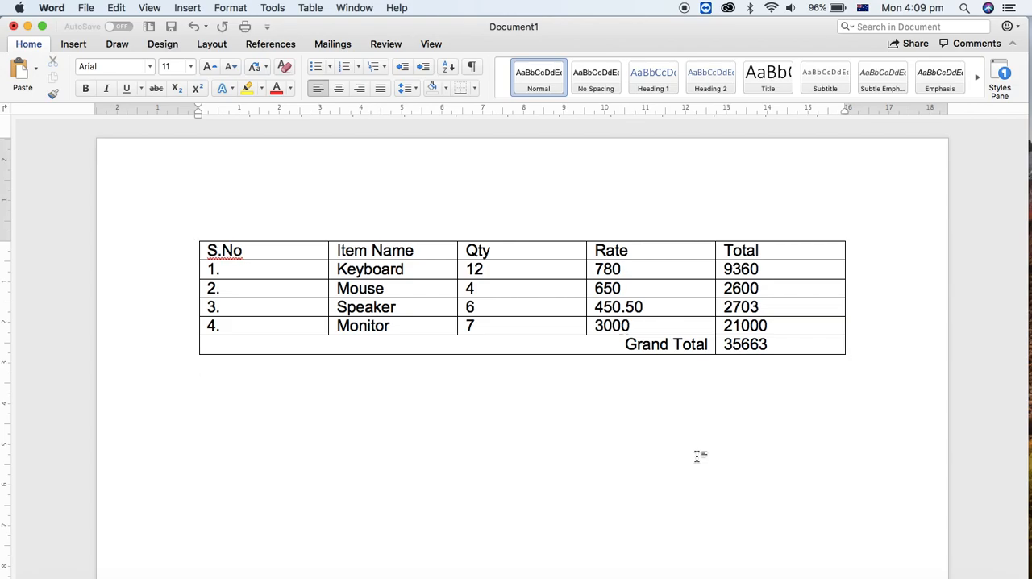
{"action": "left_click", "coordinate": [200, 363]}
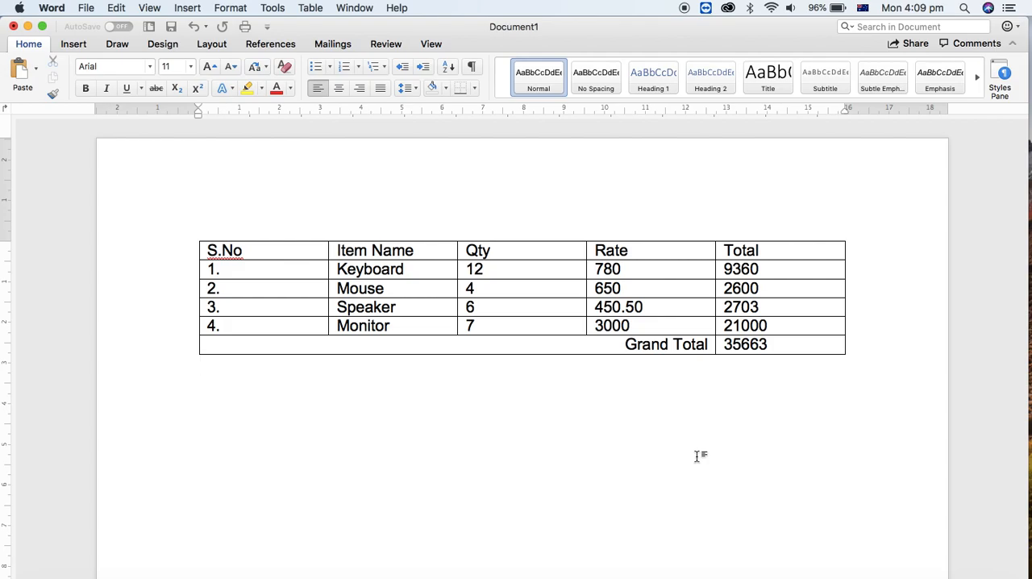
{"action": "left_click", "coordinate": [200, 363]}
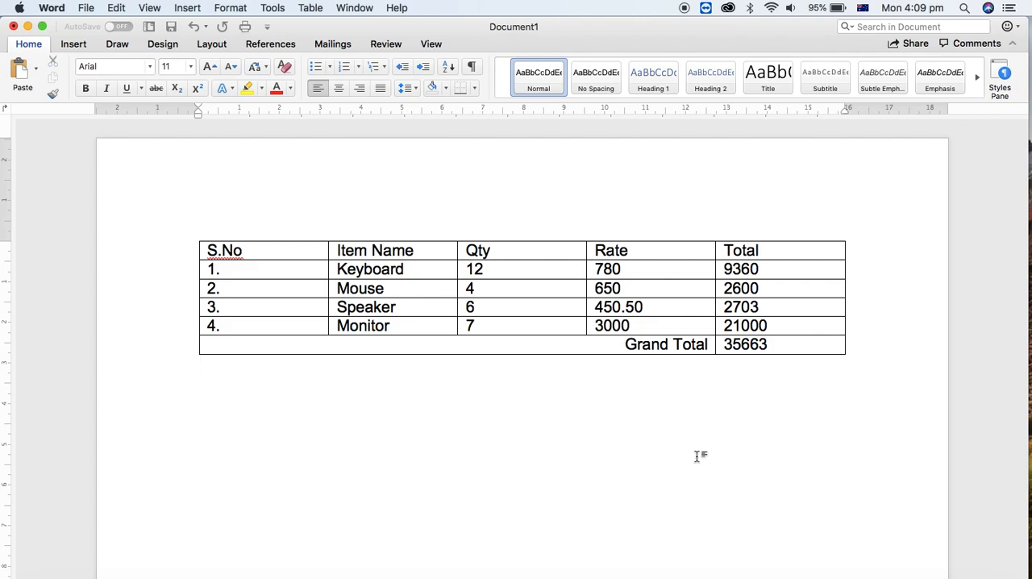
{"action": "left_click", "coordinate": [199, 362]}
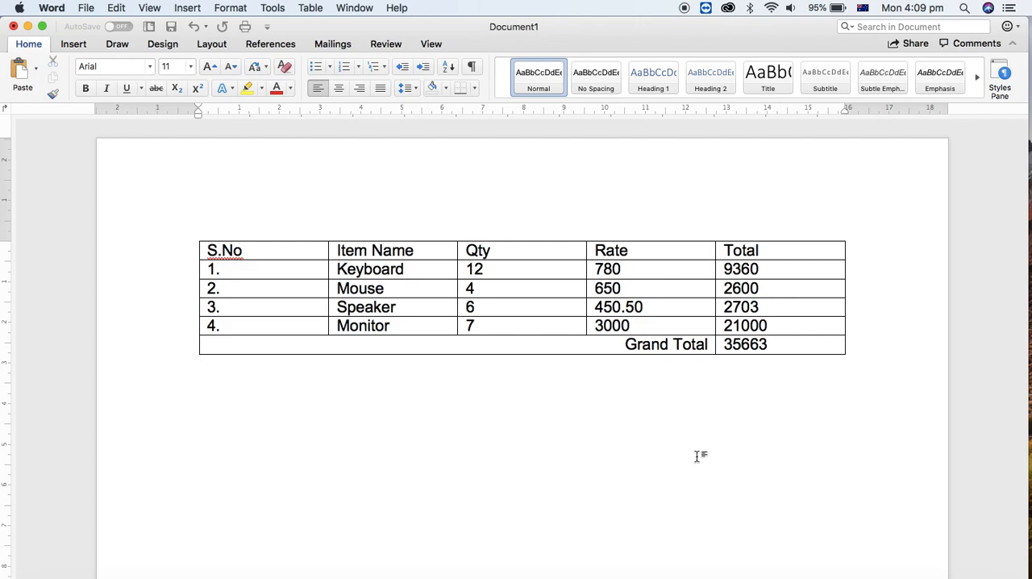
{"action": "left_click", "coordinate": [200, 363]}
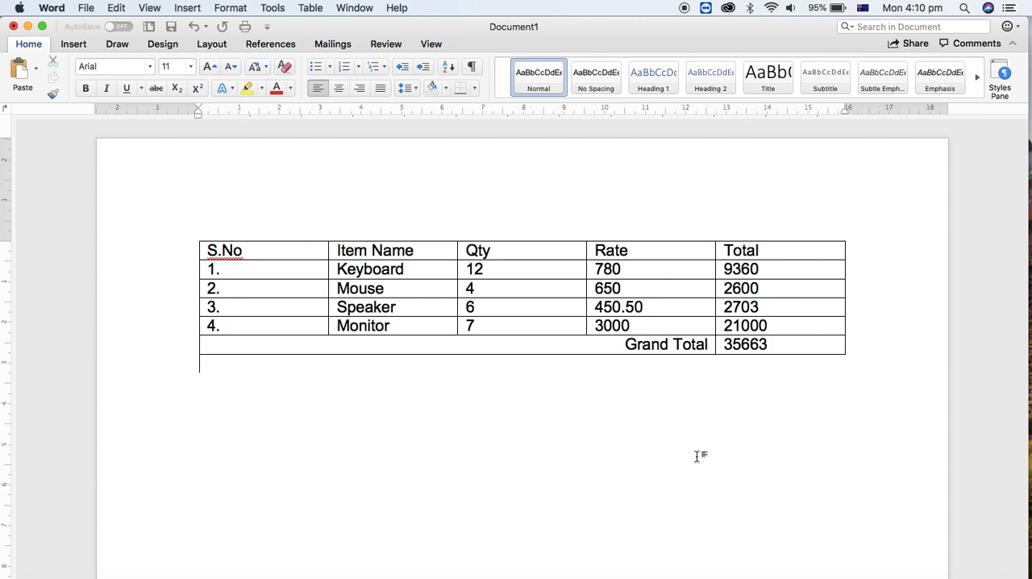